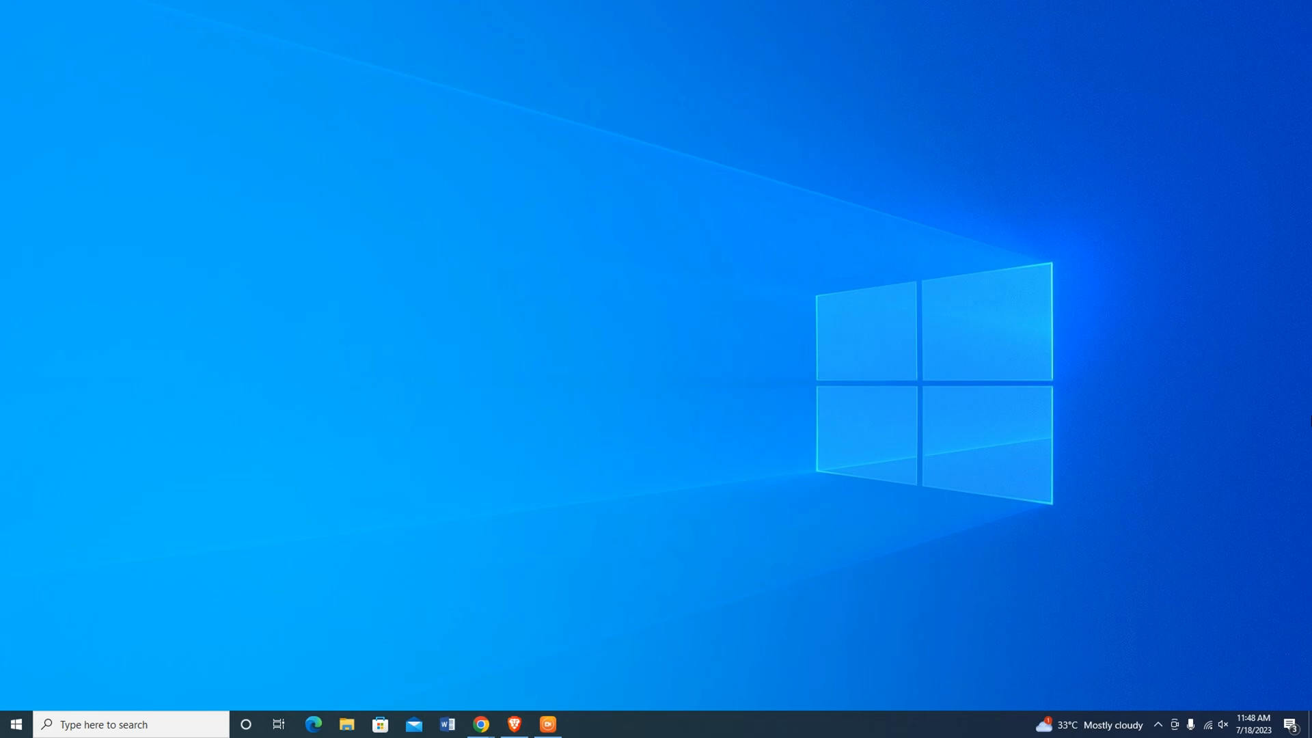
Launch Brave and search Google for BlueStacks from the address bar
click(513, 724)
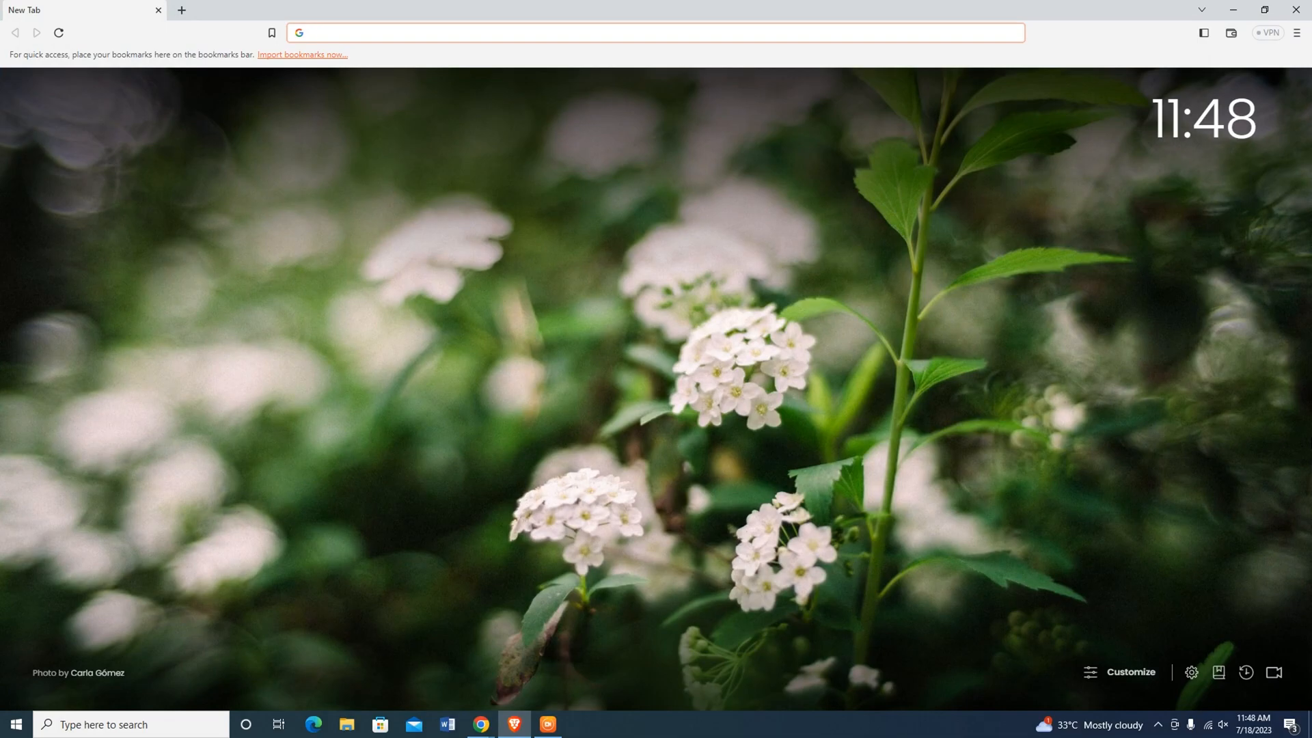
text(Blu)
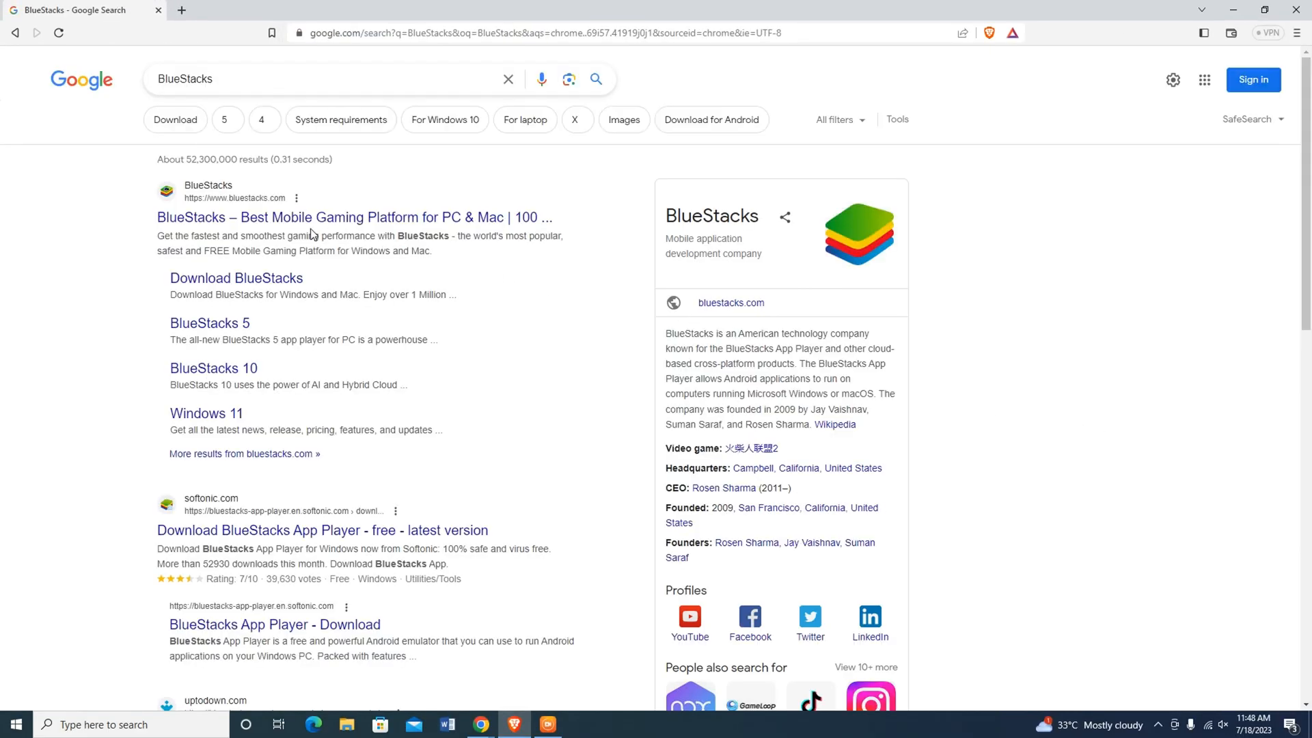
mouse_move(216, 207)
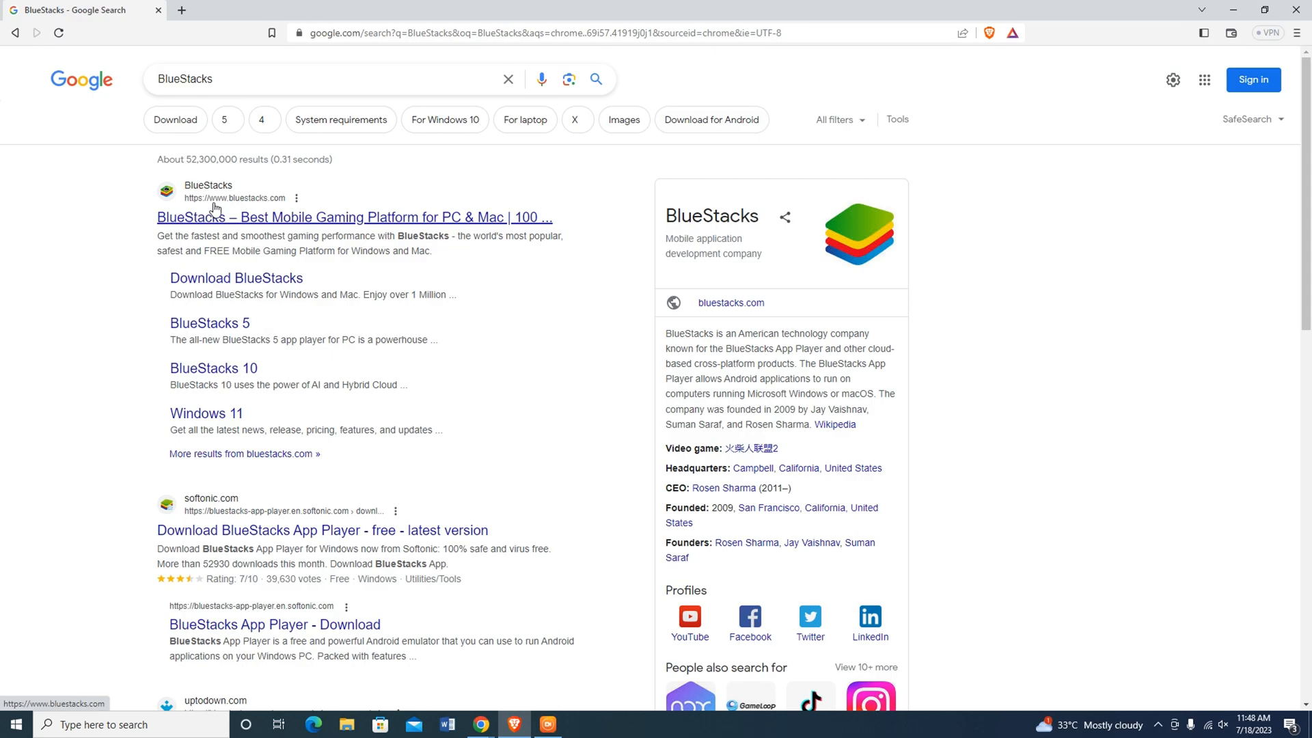
mouse_move(239, 229)
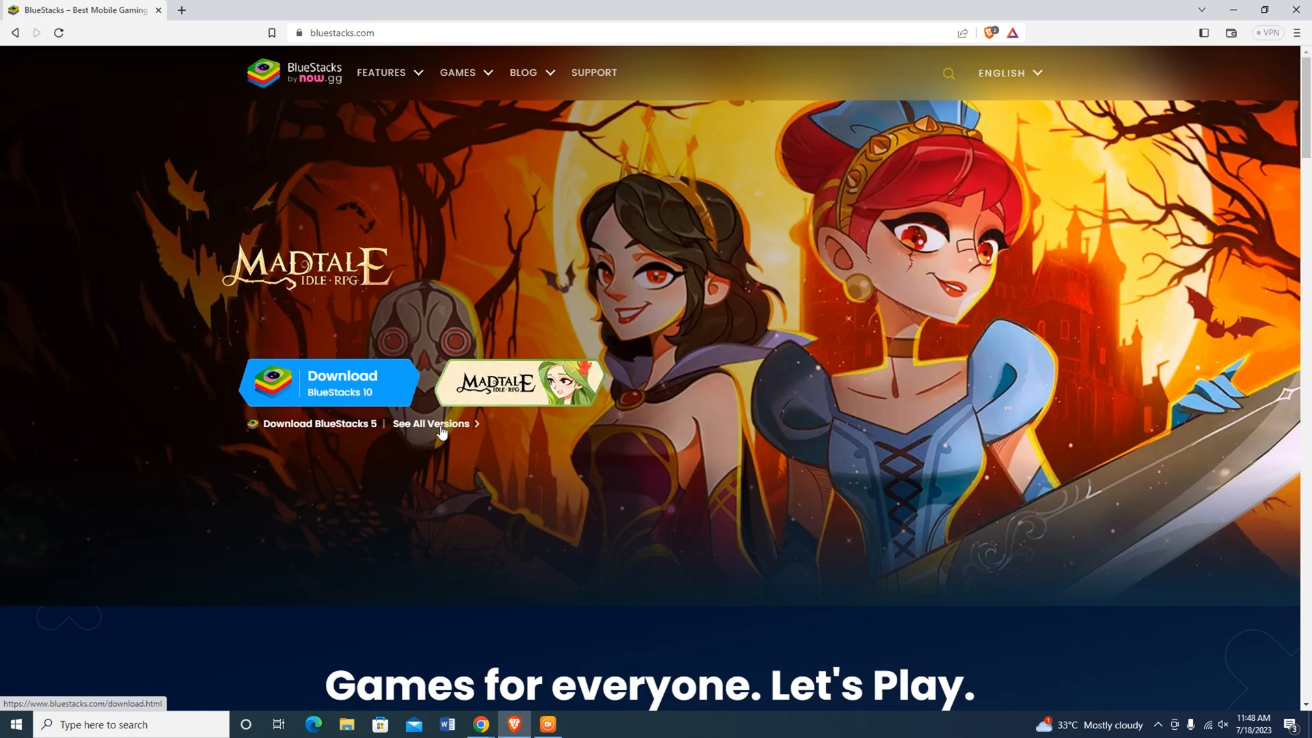
mouse_move(435, 435)
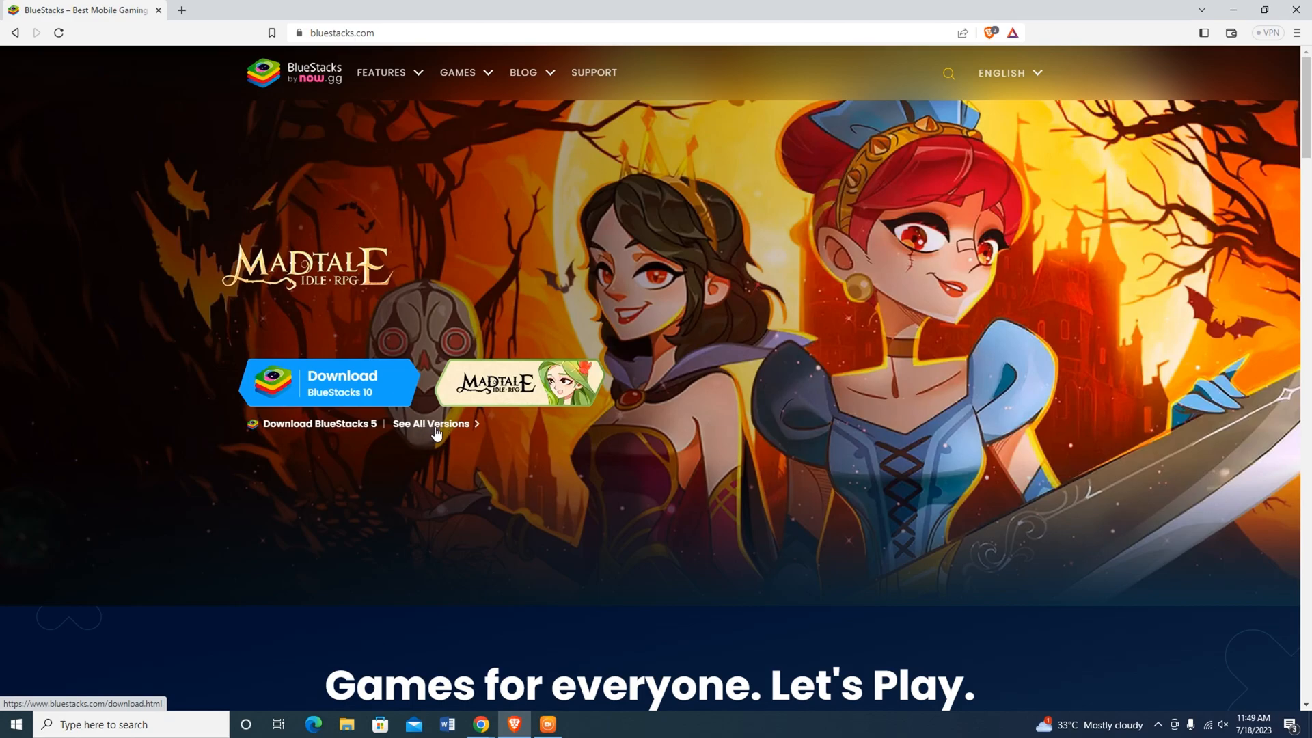
Show all BlueStacks versions and scroll to the BlueStacks 5 For Windows list
click(431, 423)
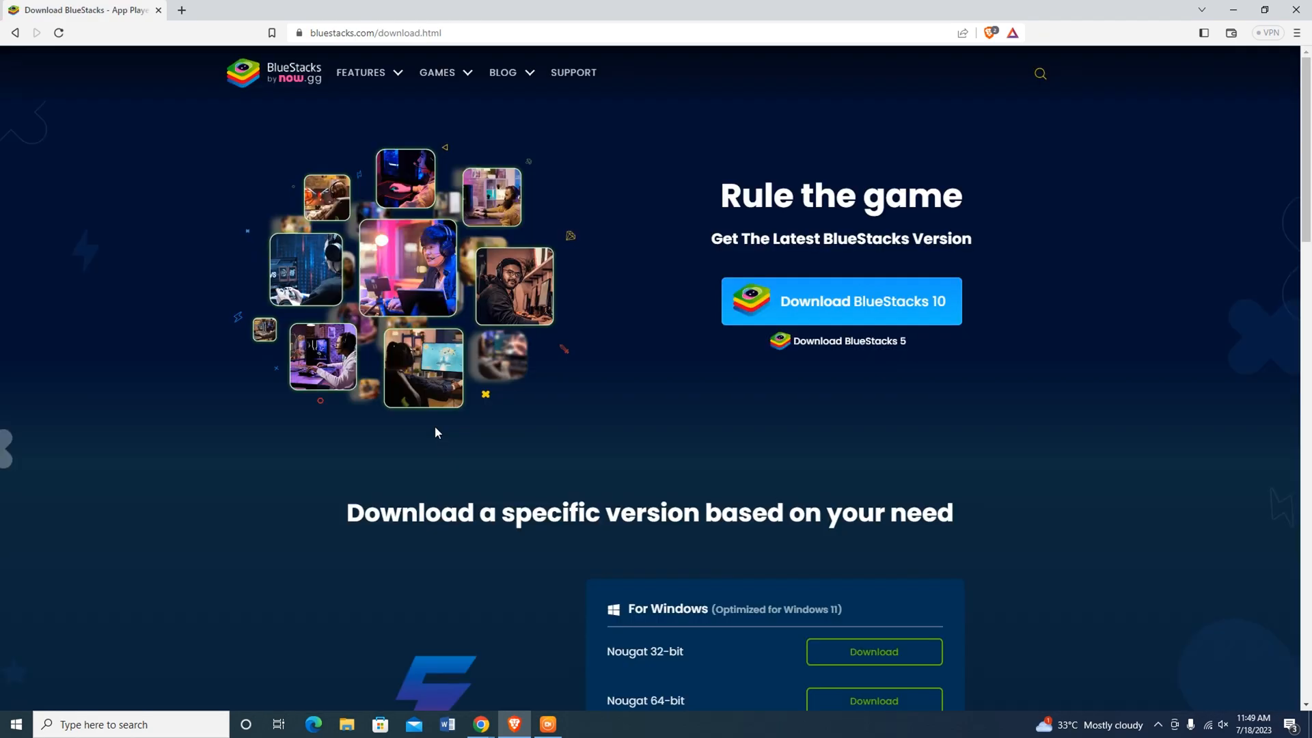
scroll(down, 3)
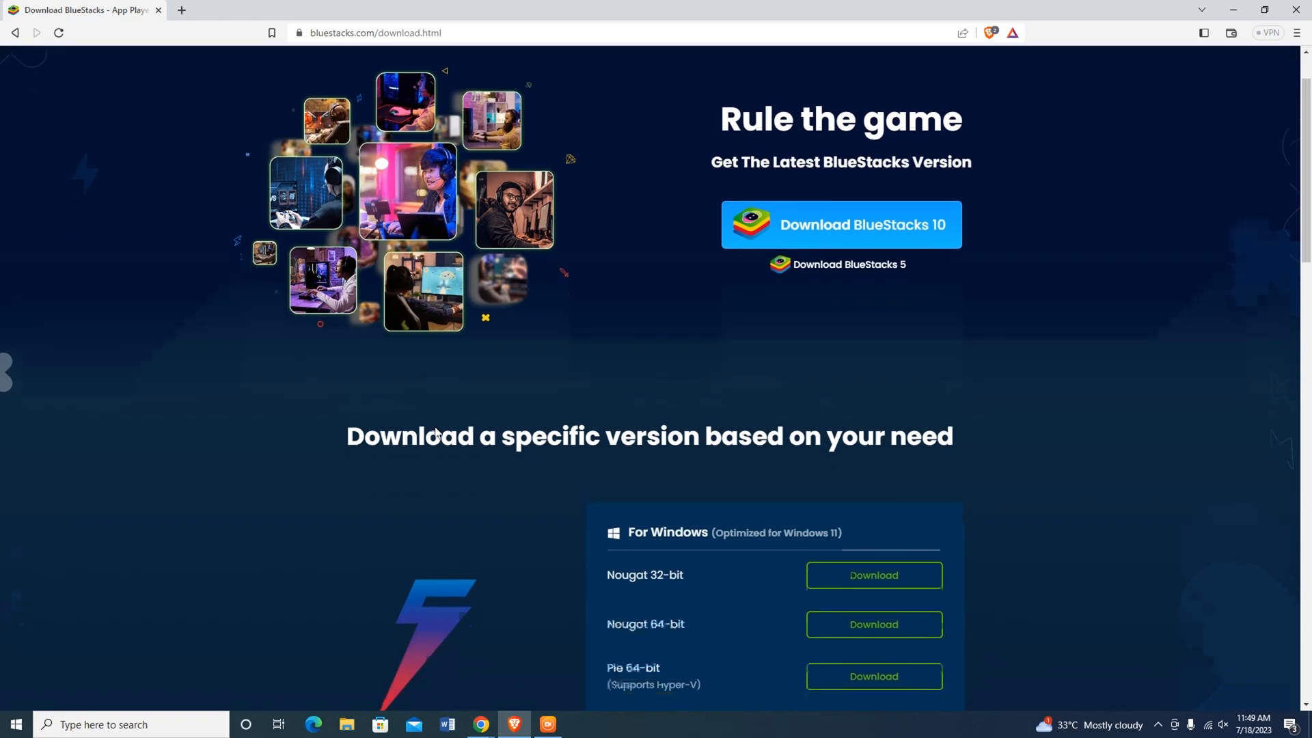
scroll(down, 3)
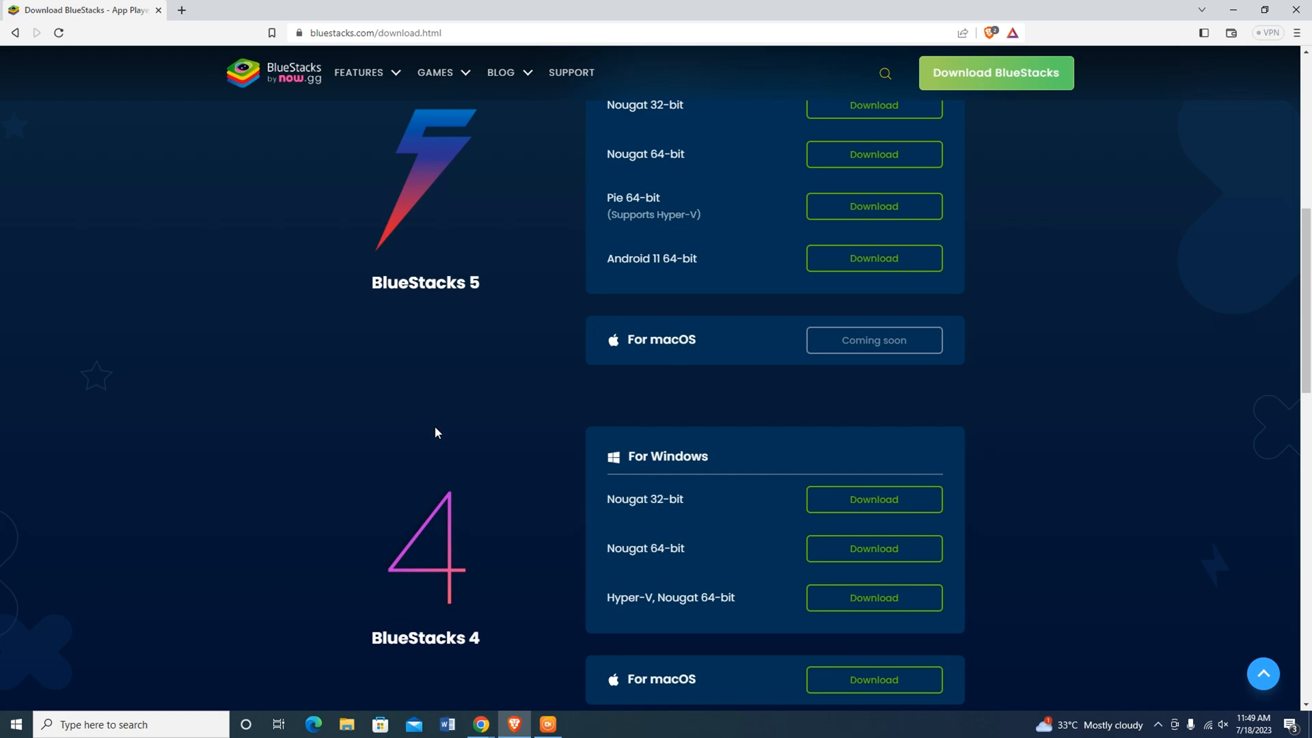
mouse_move(861, 601)
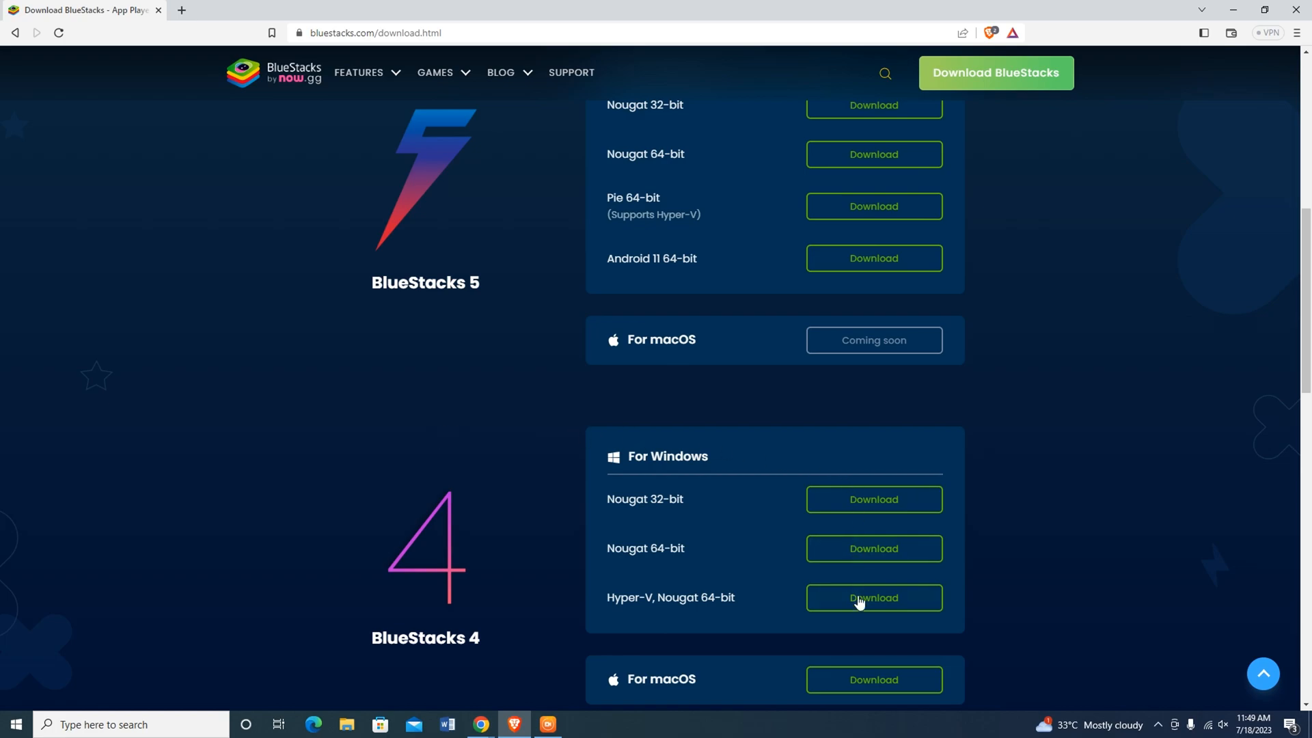
mouse_move(858, 573)
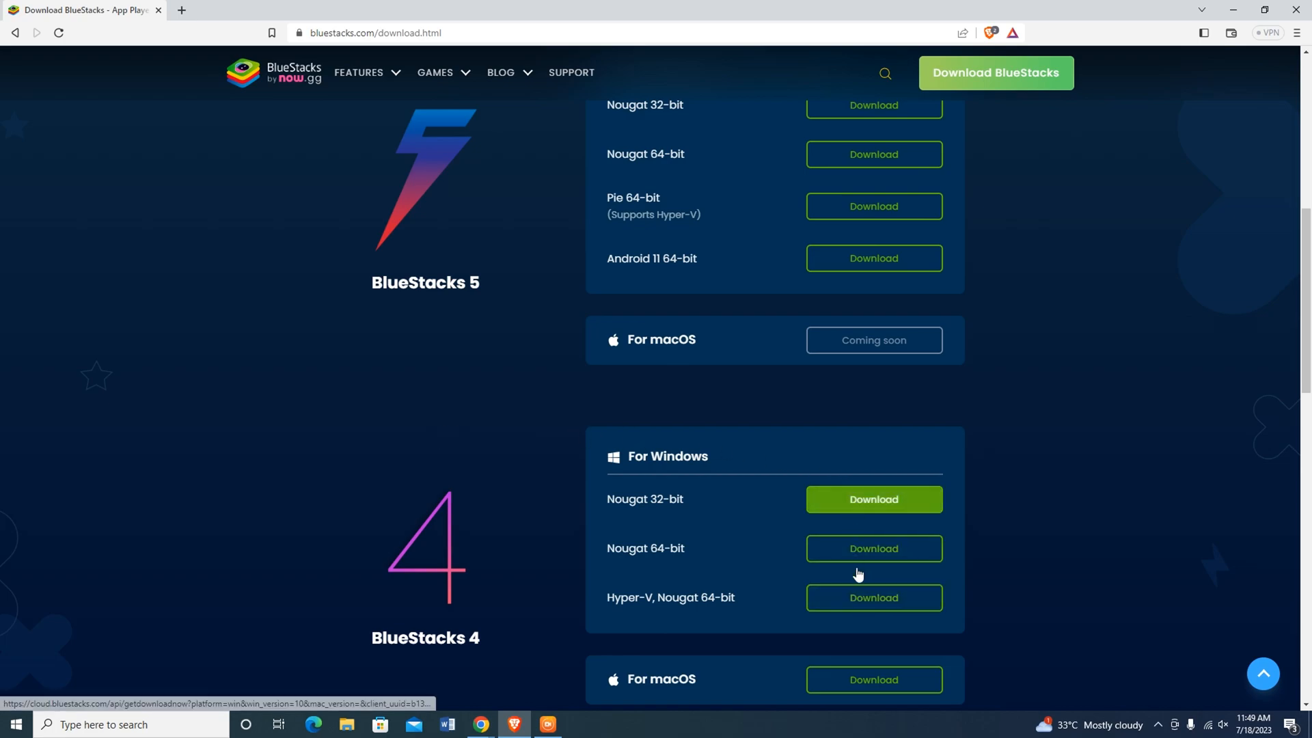
mouse_move(866, 462)
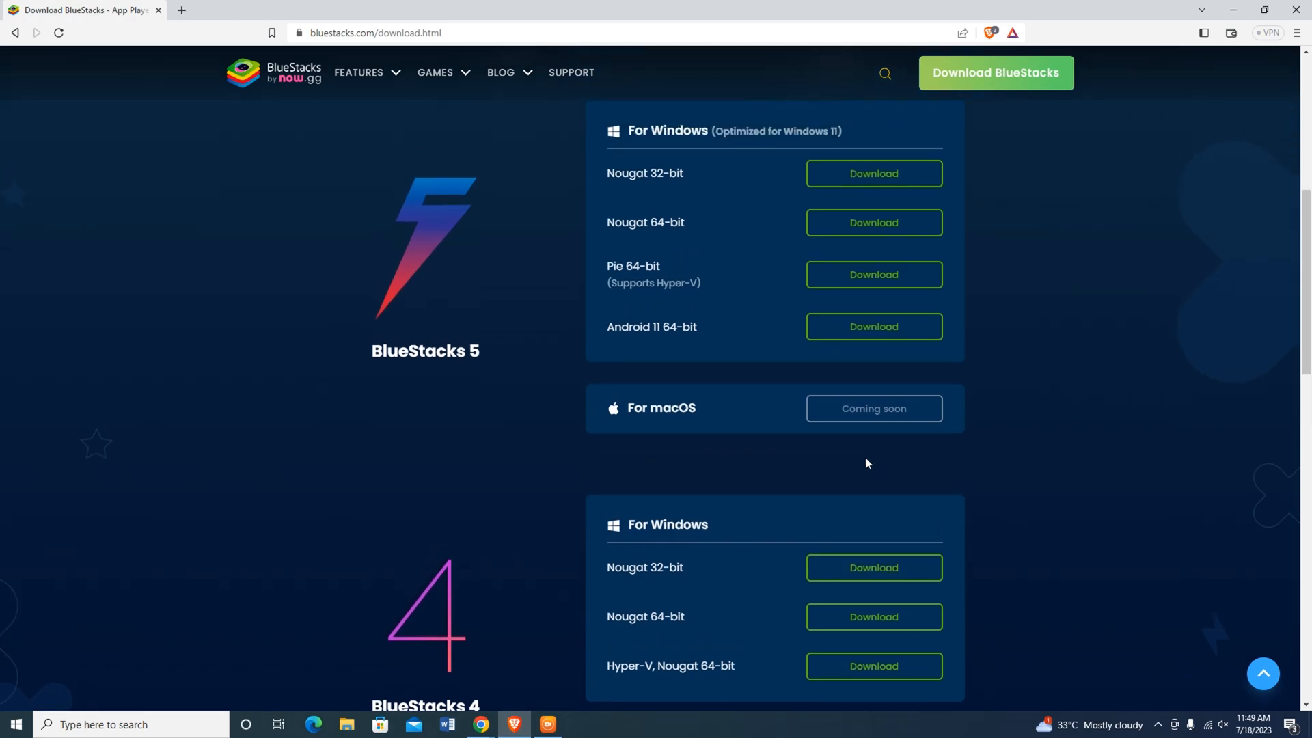
mouse_move(686, 342)
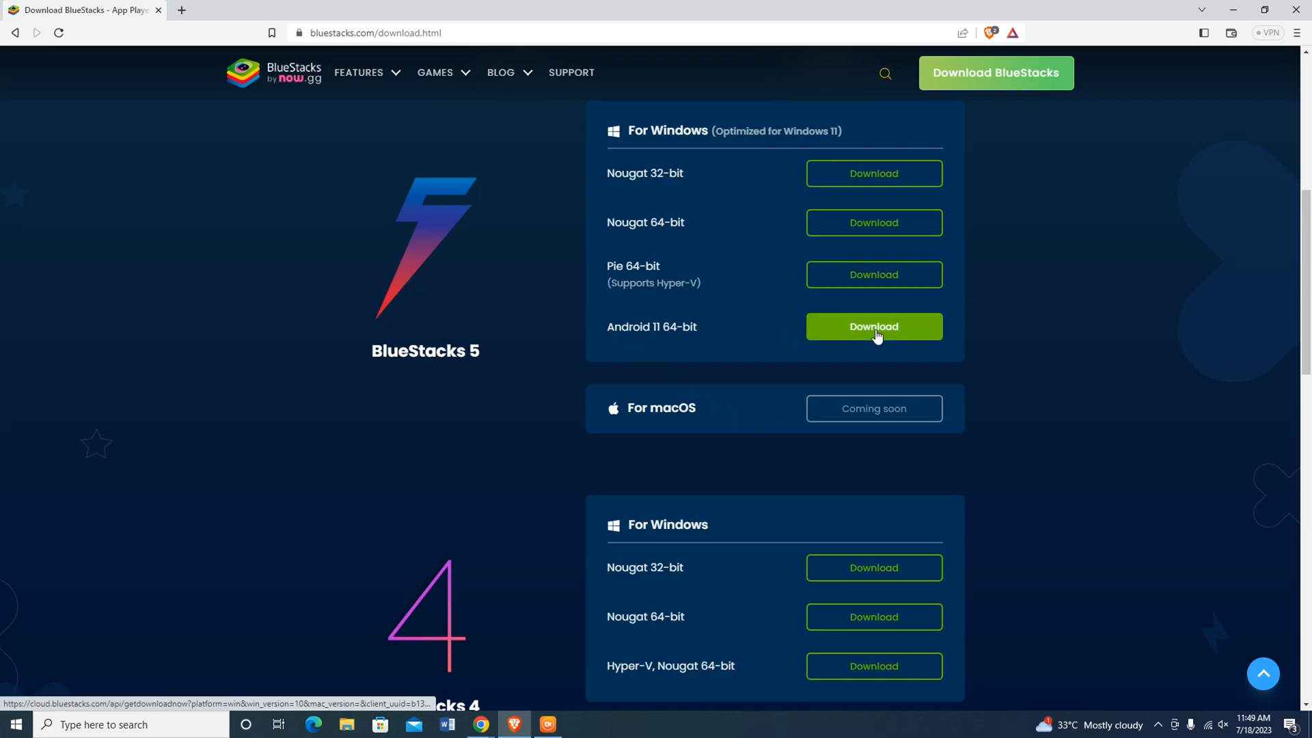
Download the BlueStacks 5 Android 11 64-bit installer and run it from the downloads panel
click(874, 326)
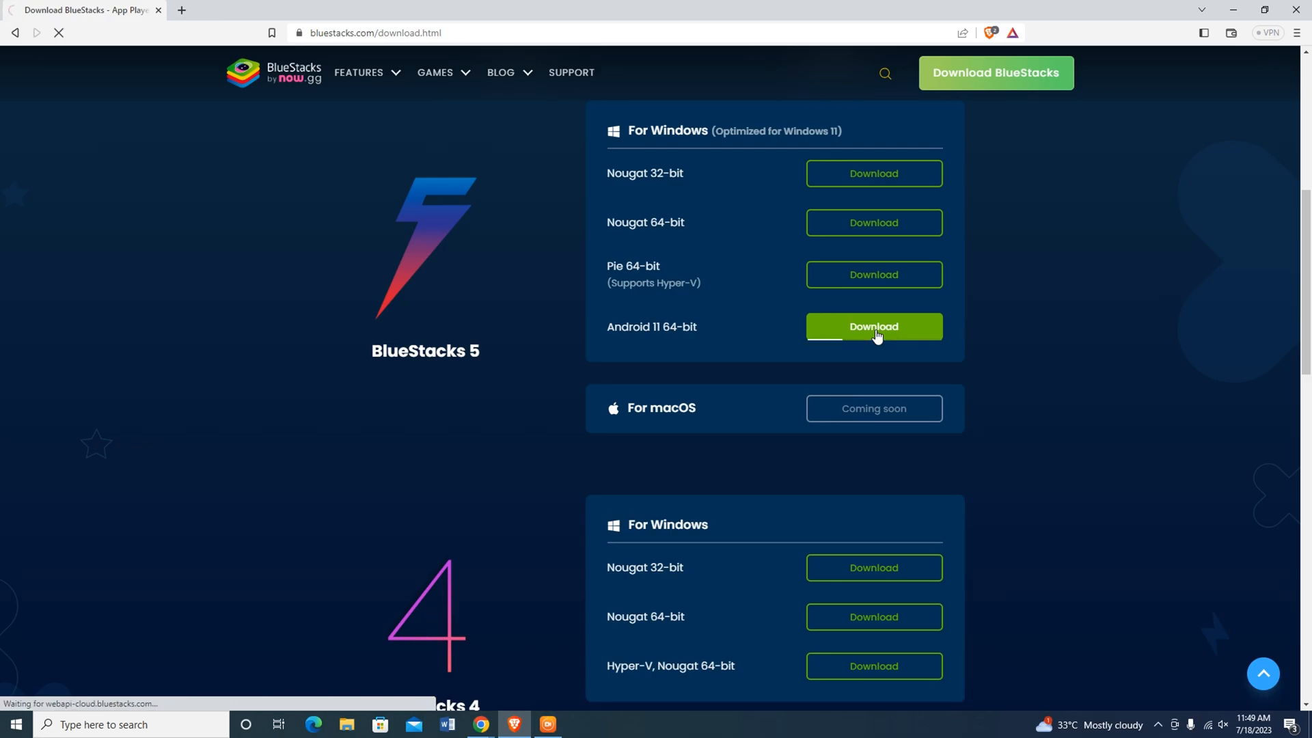
click(874, 326)
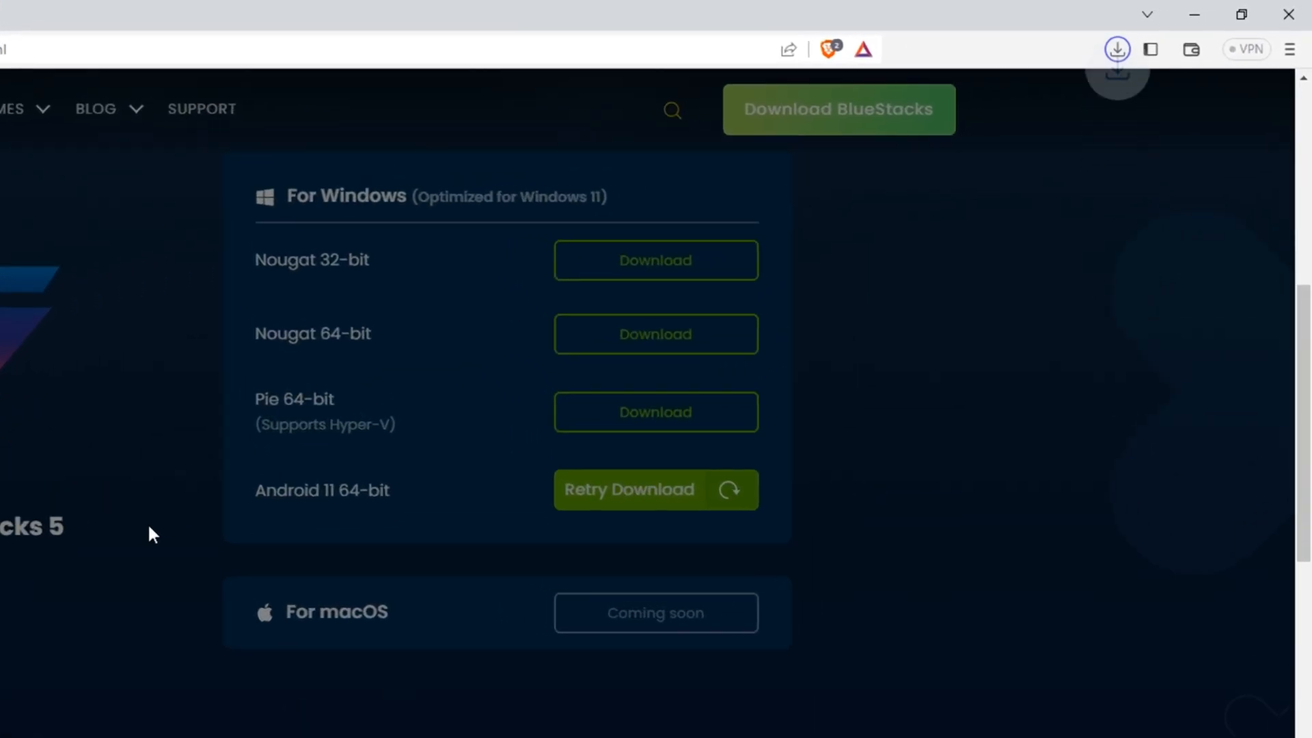
click(1118, 49)
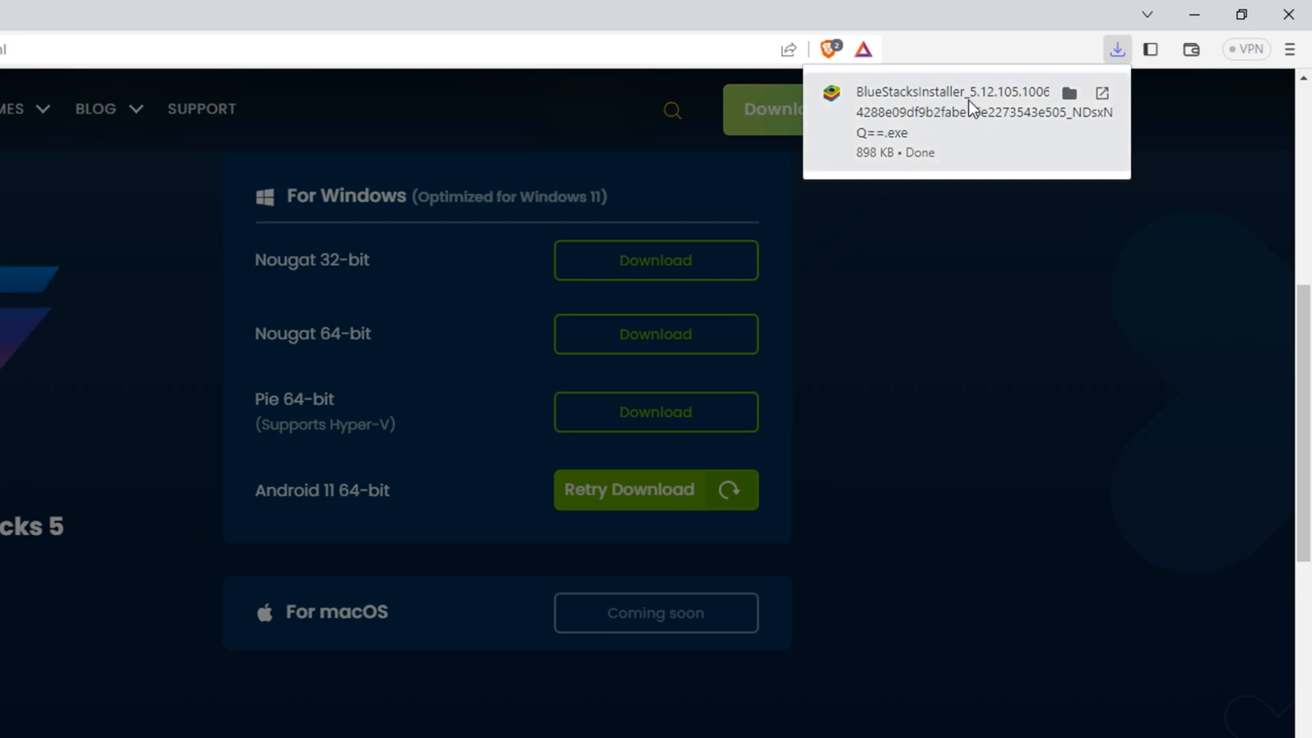
click(951, 93)
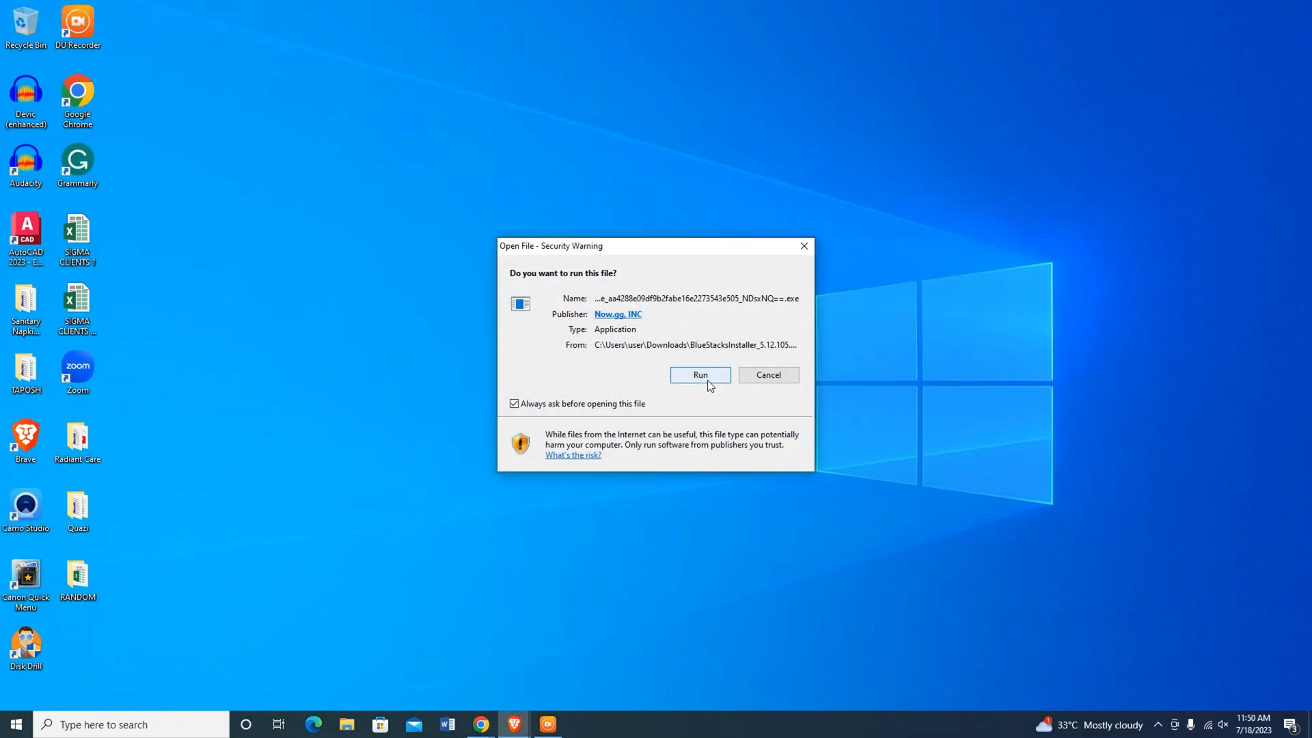
Allow the BlueStacks installer to run from the security warning dialog
click(699, 374)
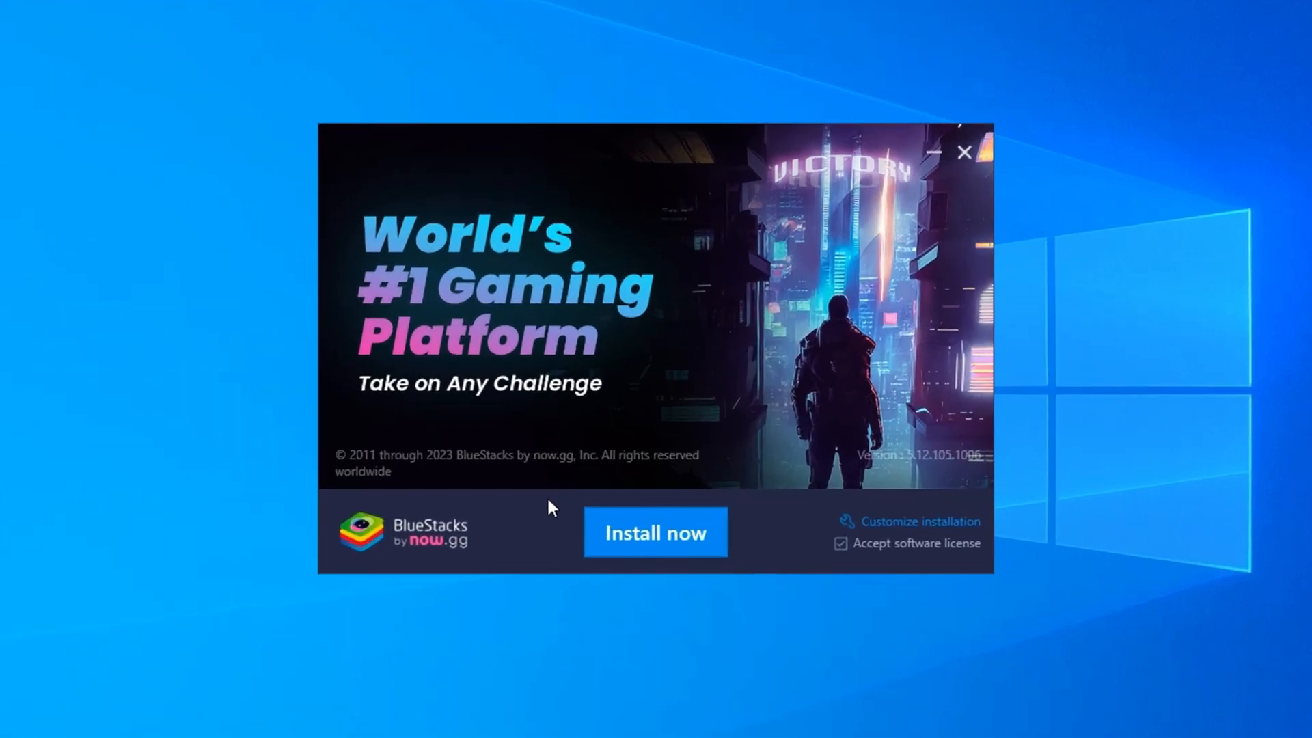
mouse_move(669, 560)
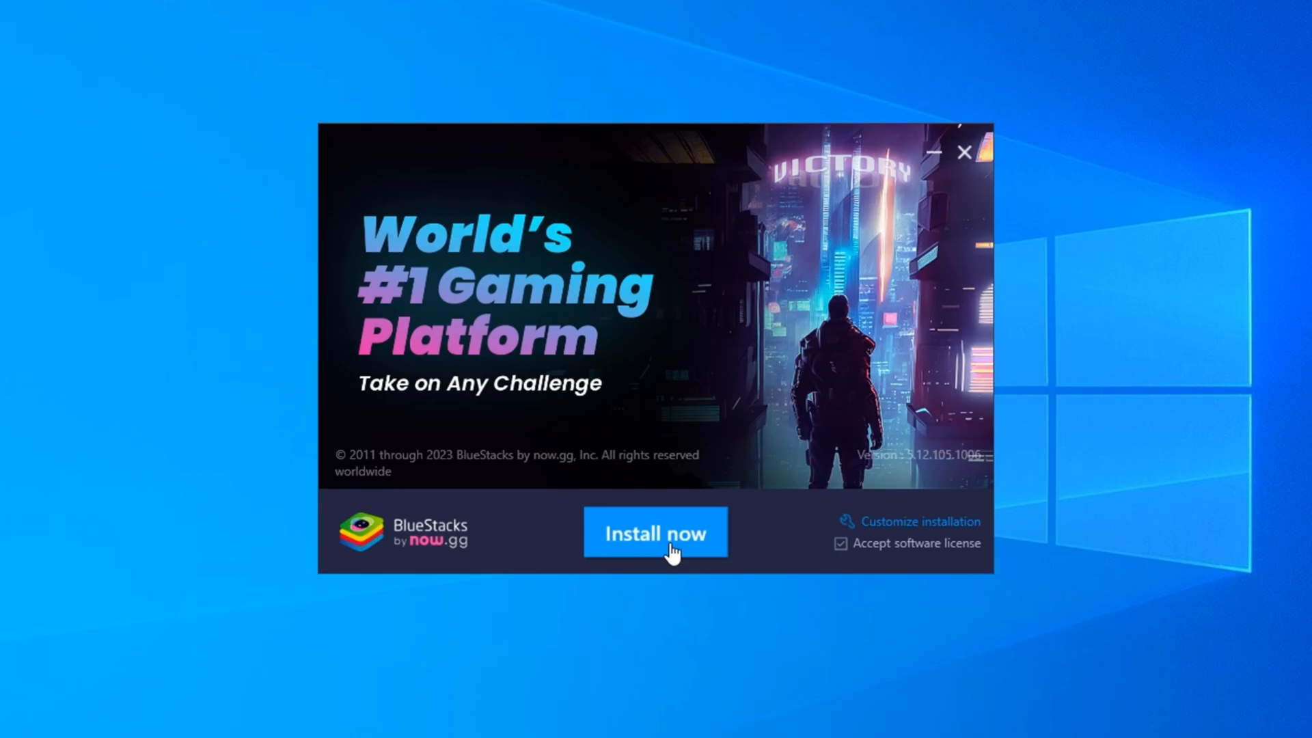
mouse_move(911, 545)
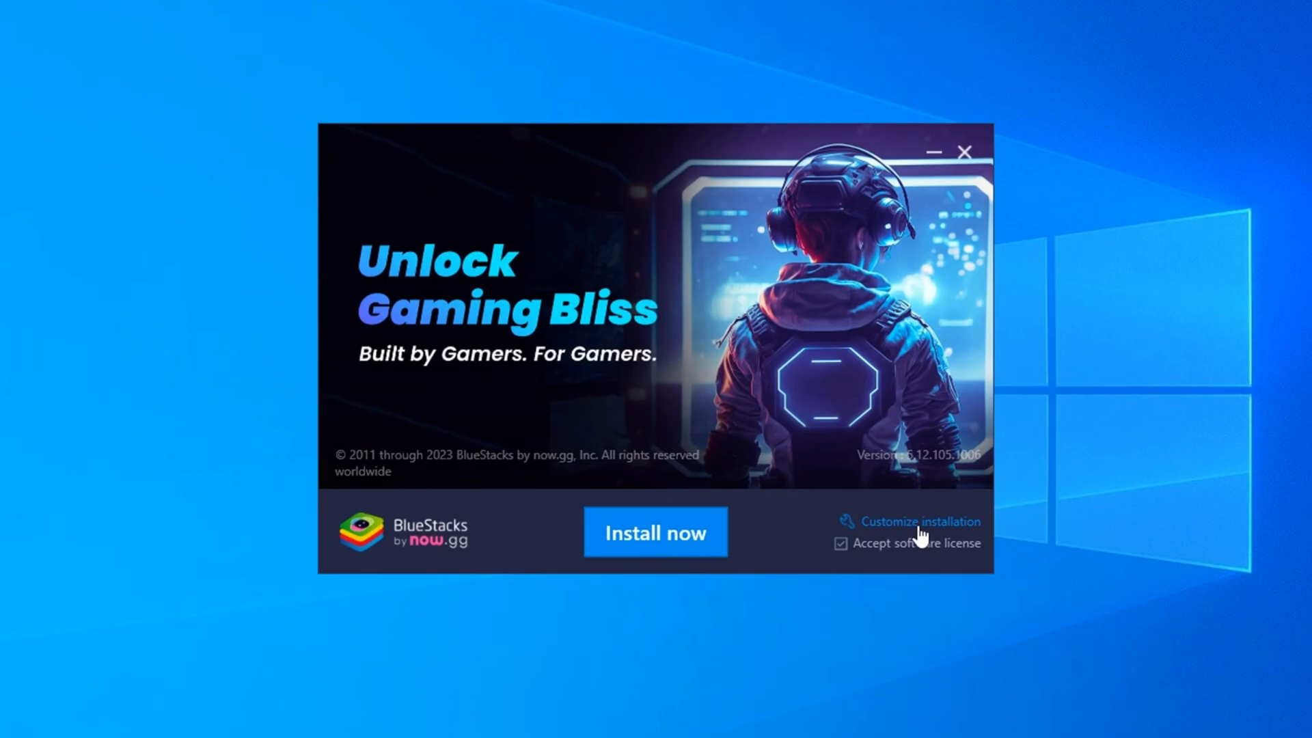
View the customize installation details with data path C:\ProgramData\BlueStacks_nxt and browse for a folder
click(921, 522)
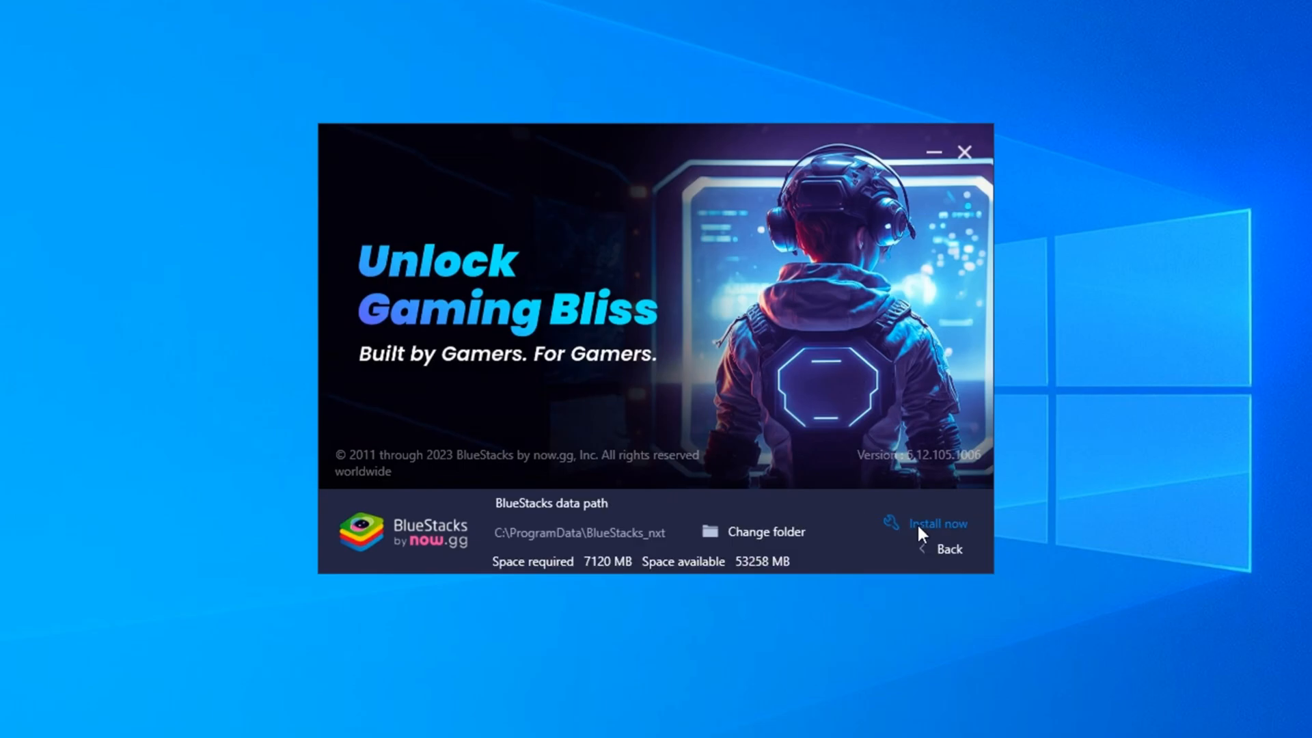
click(766, 531)
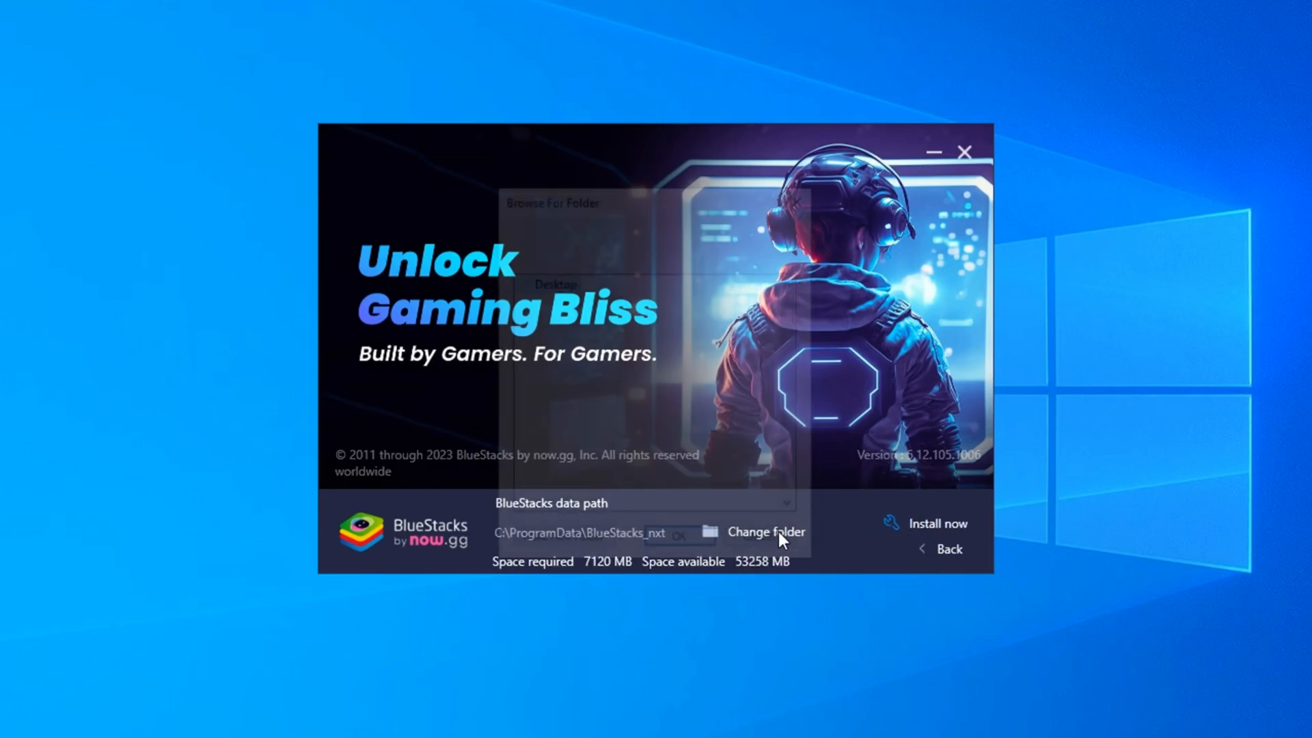
click(765, 531)
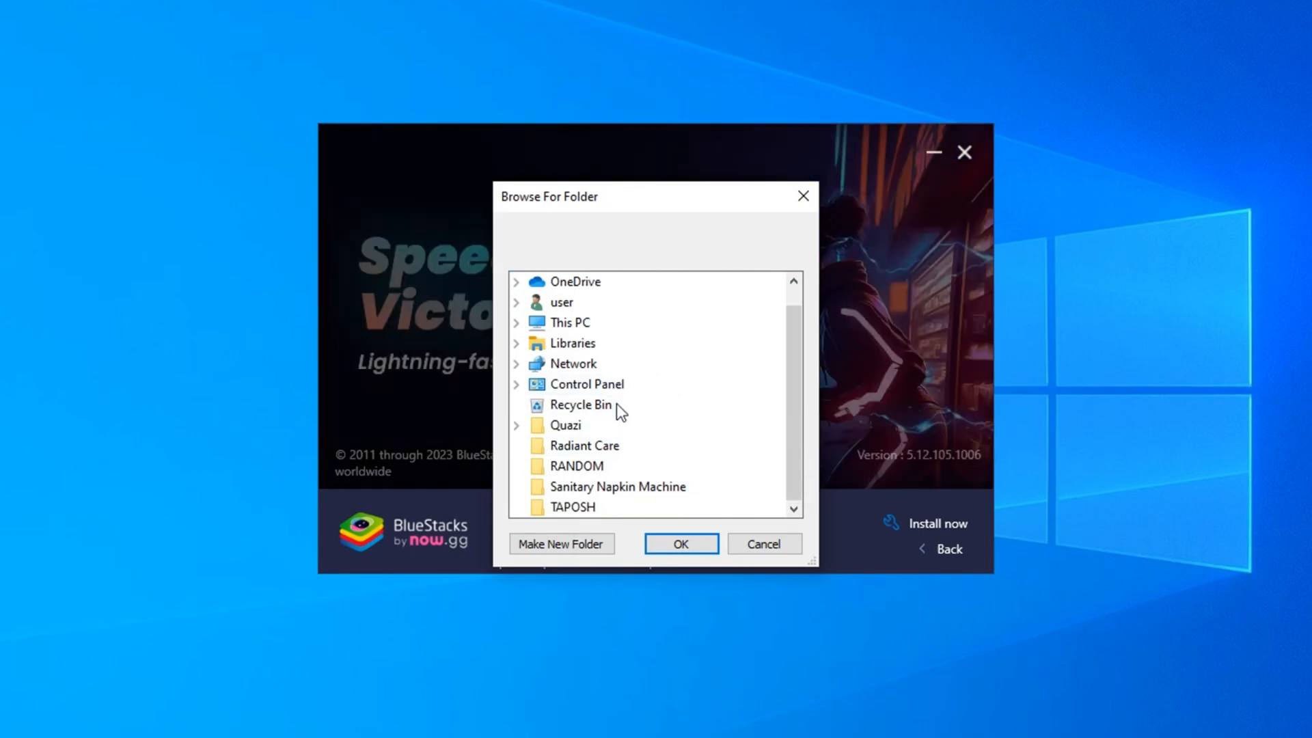
mouse_move(563, 462)
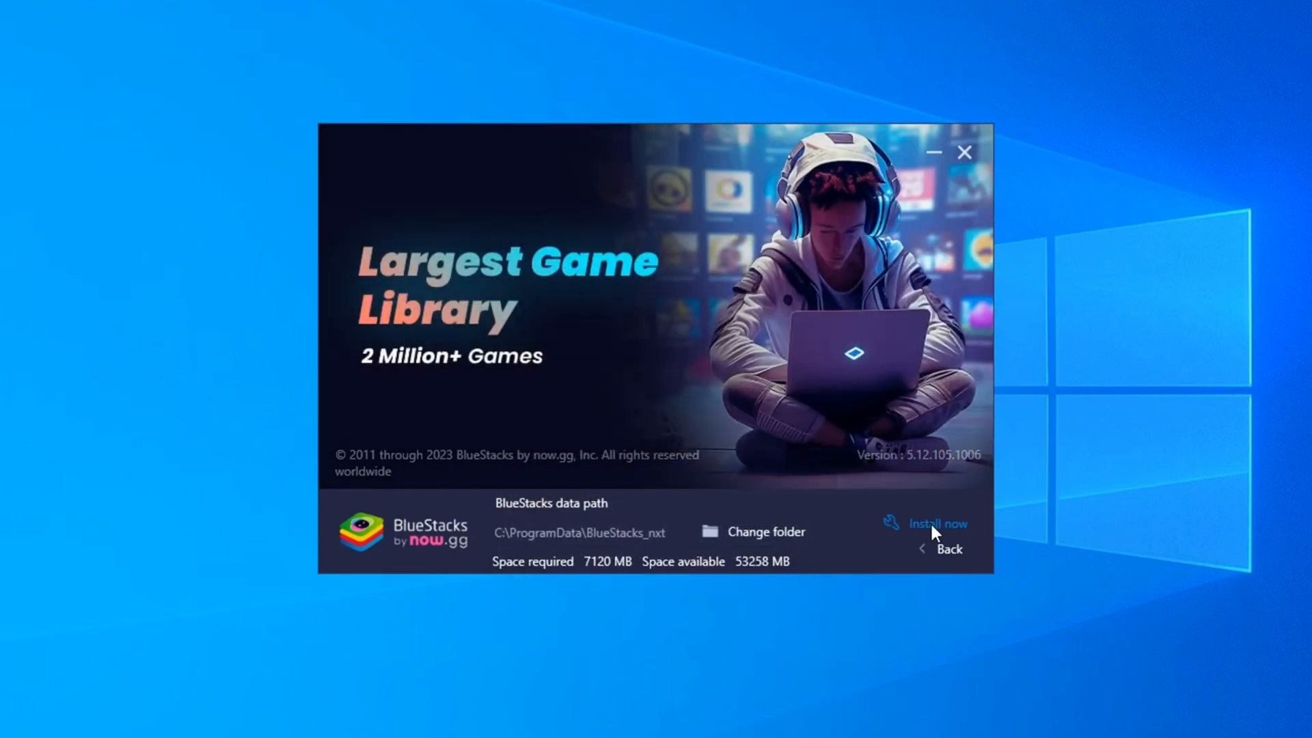
Start installing BlueStacks to the default data path
click(934, 523)
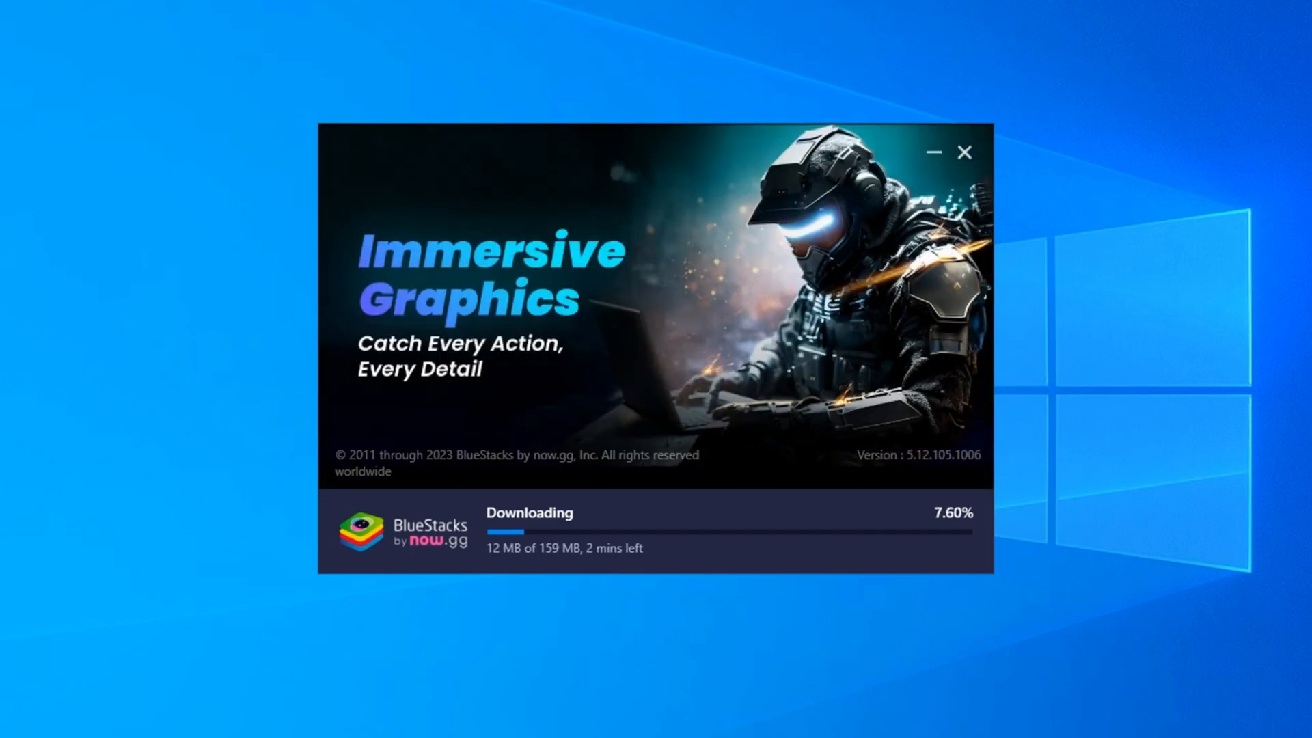
mouse_move(562, 582)
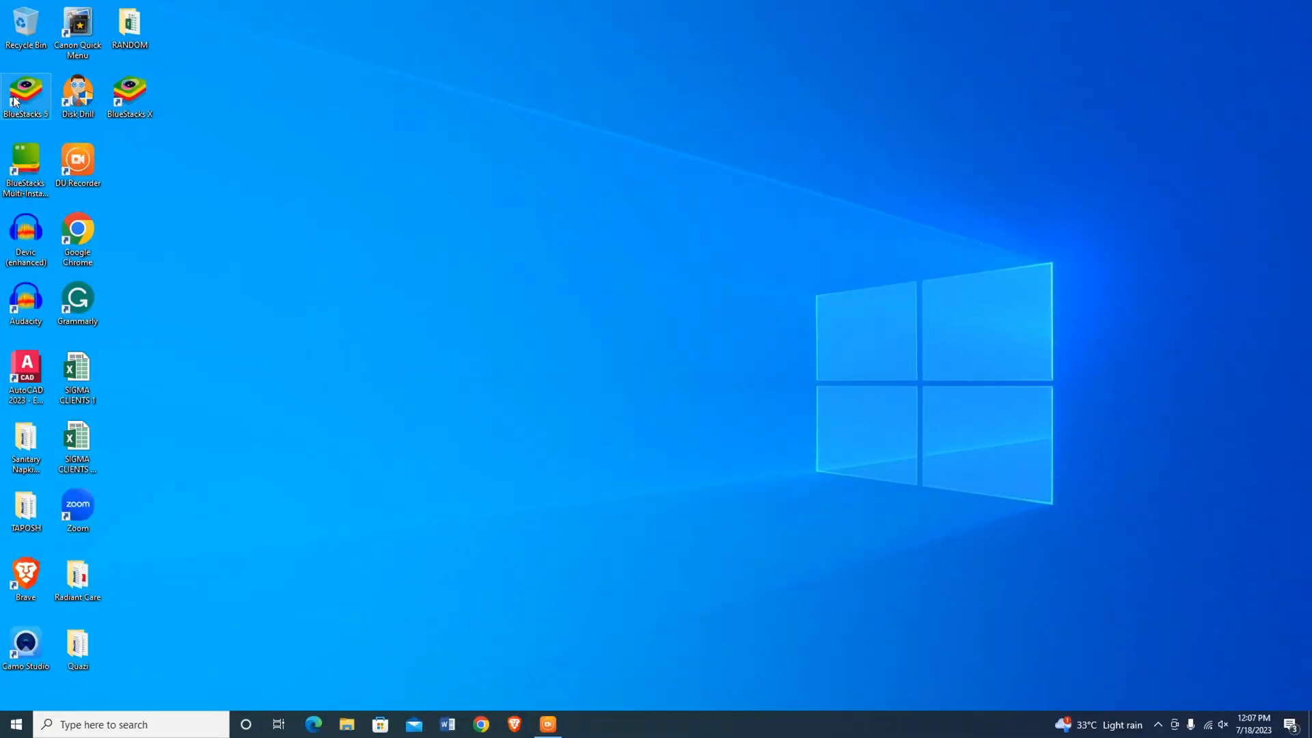
Launch BlueStacks 5 from its desktop shortcut, bringing up the Hyper-V inaccessible prompt
double_click(26, 83)
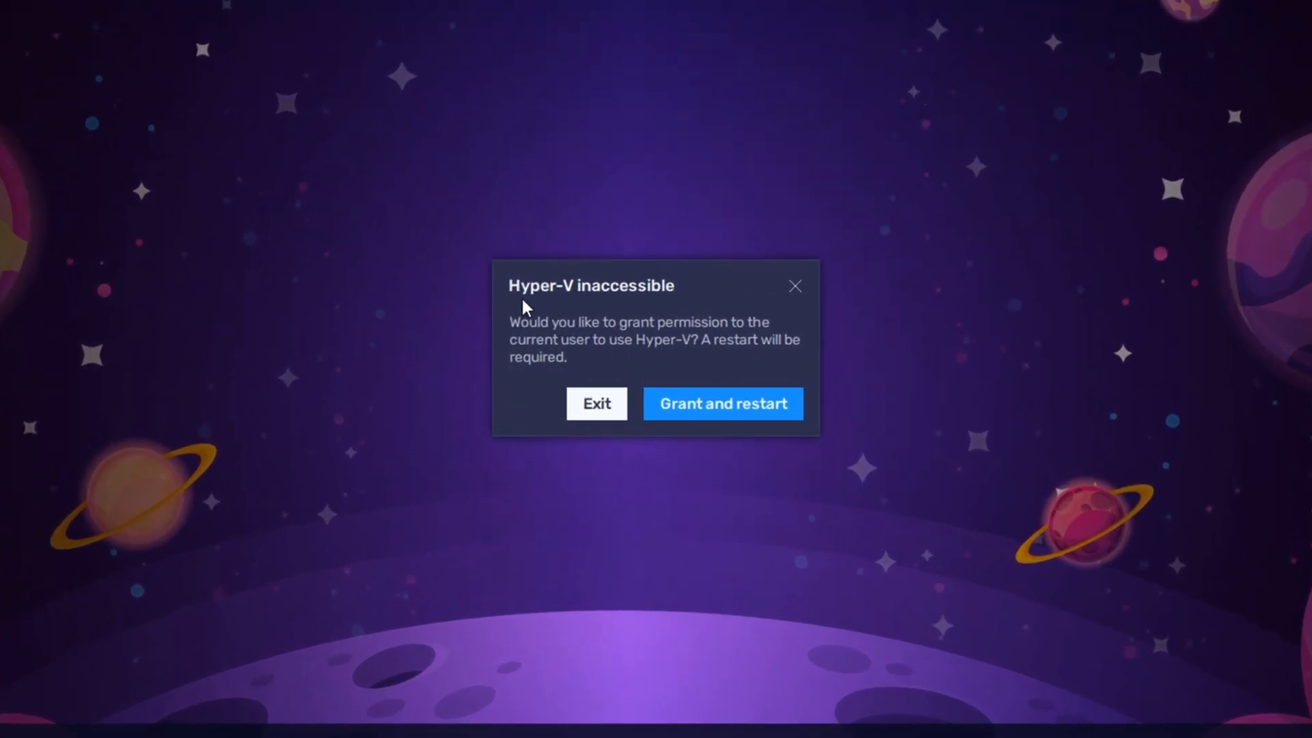
mouse_move(553, 336)
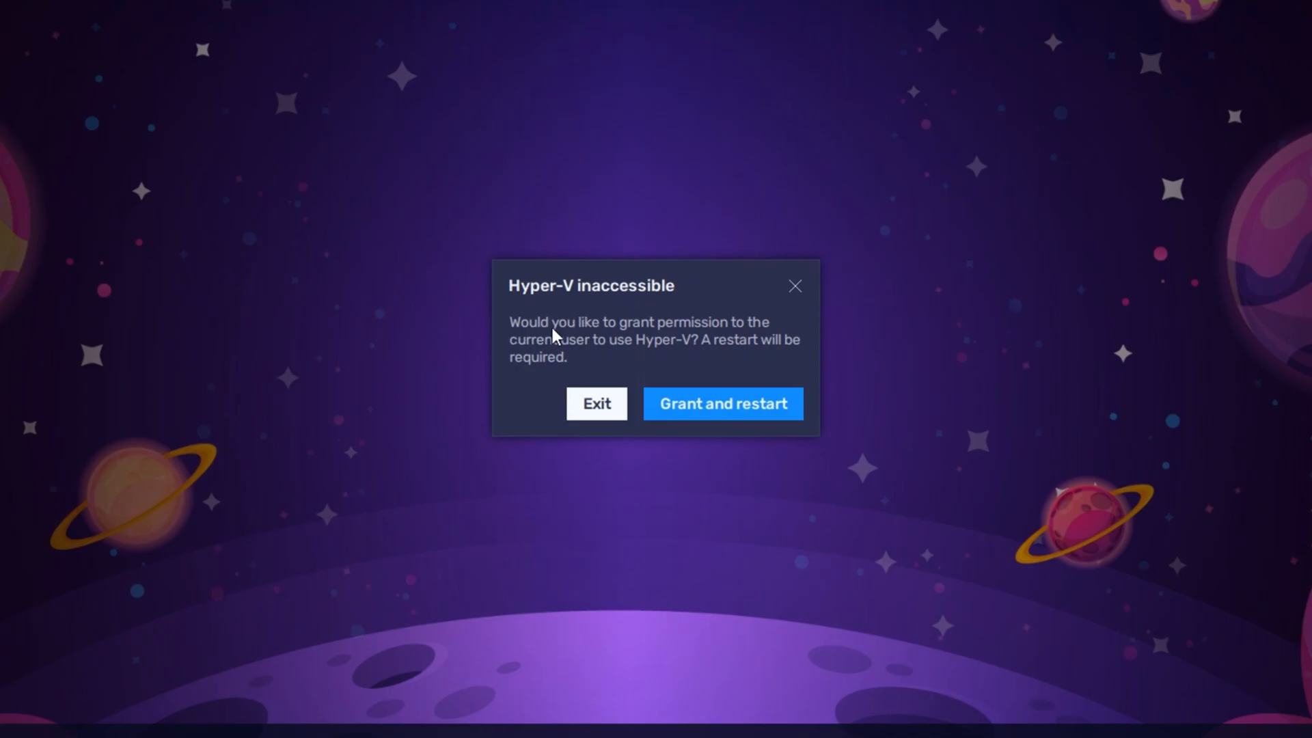
mouse_move(758, 355)
text(turn windows)
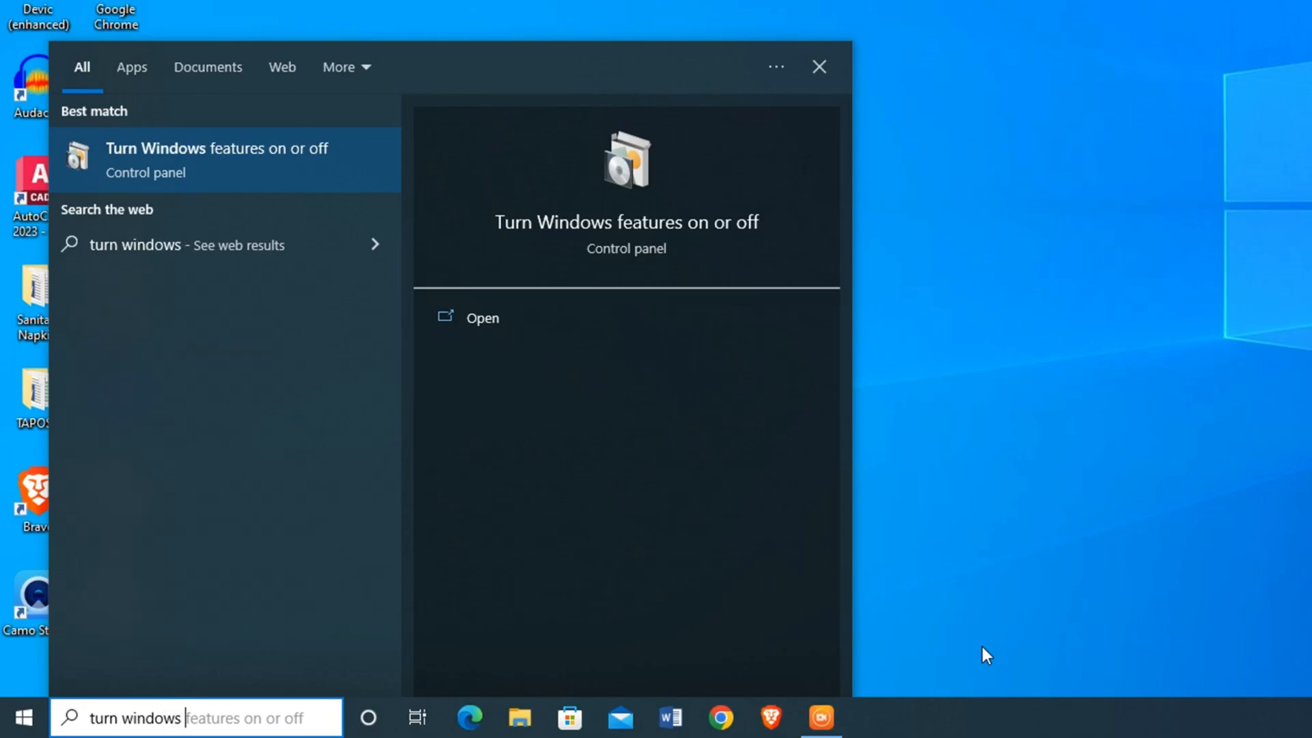
Search Windows for 'turn windows features on or off'
text(features on or off)
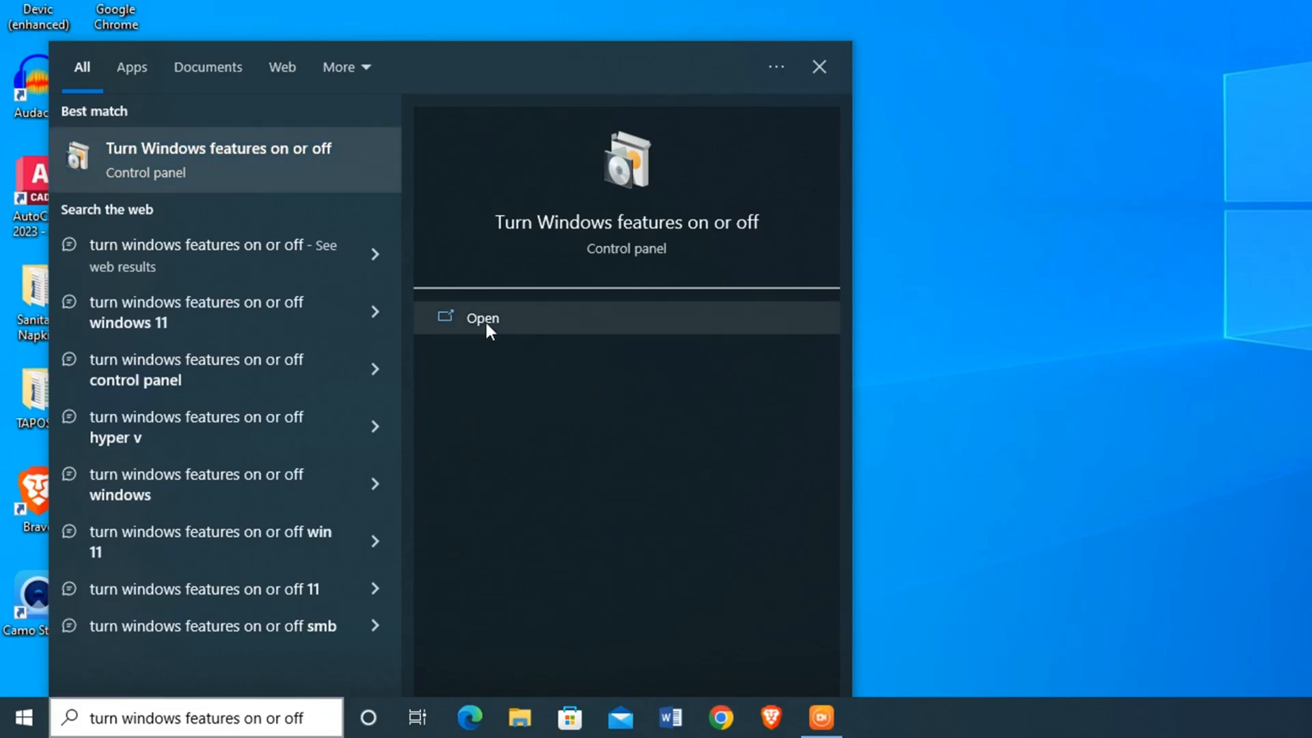
Uncheck Hyper-V in Windows Features, confirm, and restart the PC to apply it
click(481, 317)
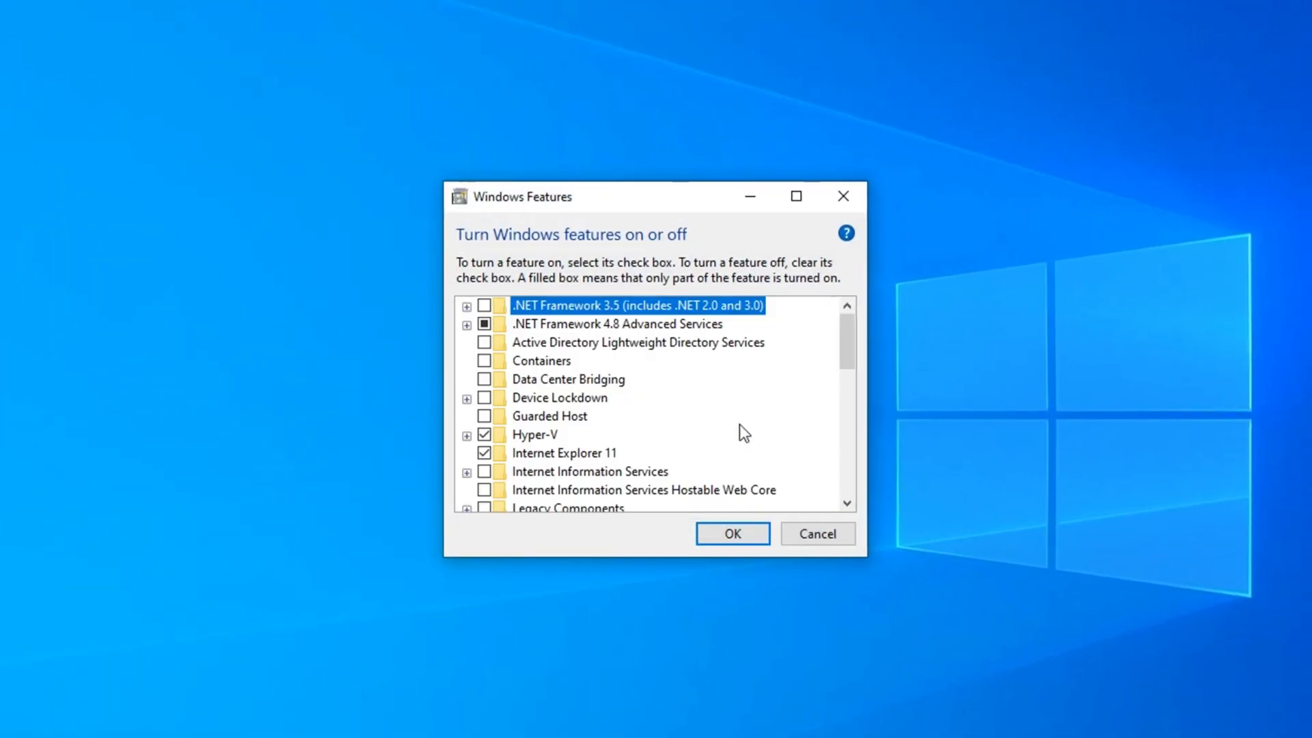
scroll(down, 3)
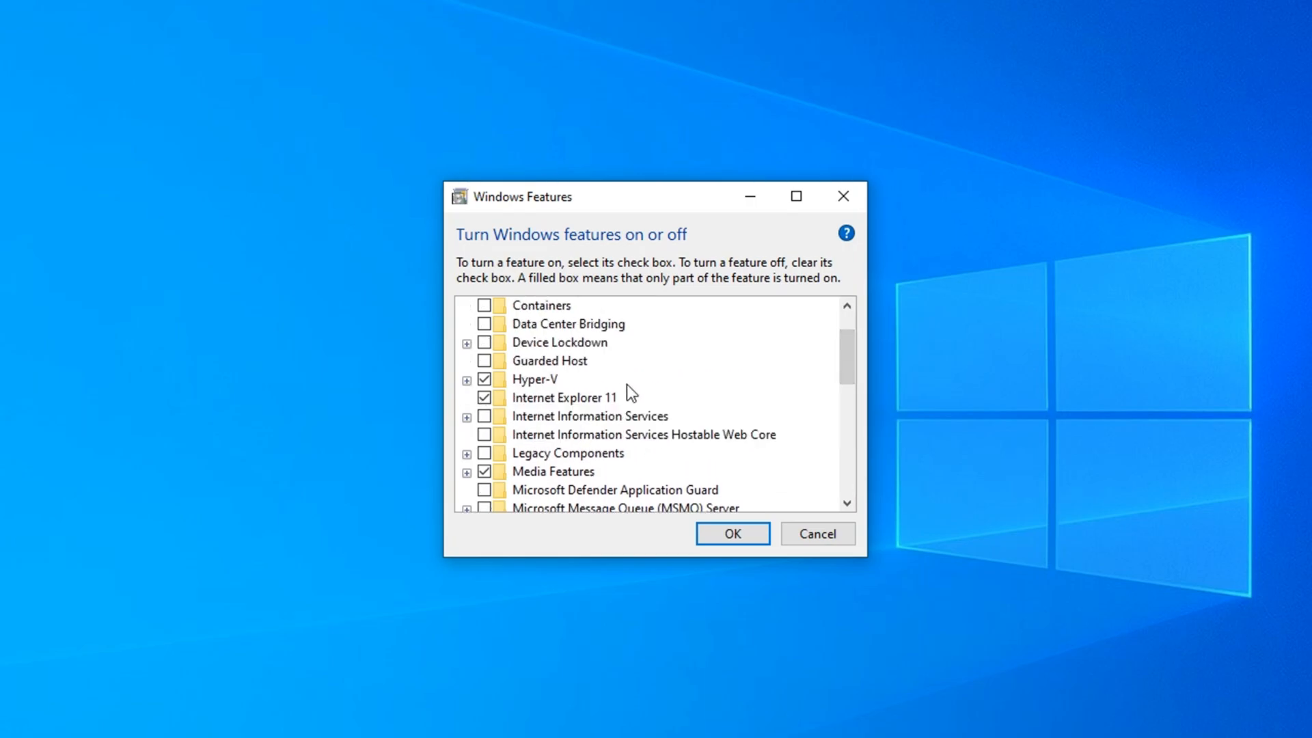
click(483, 378)
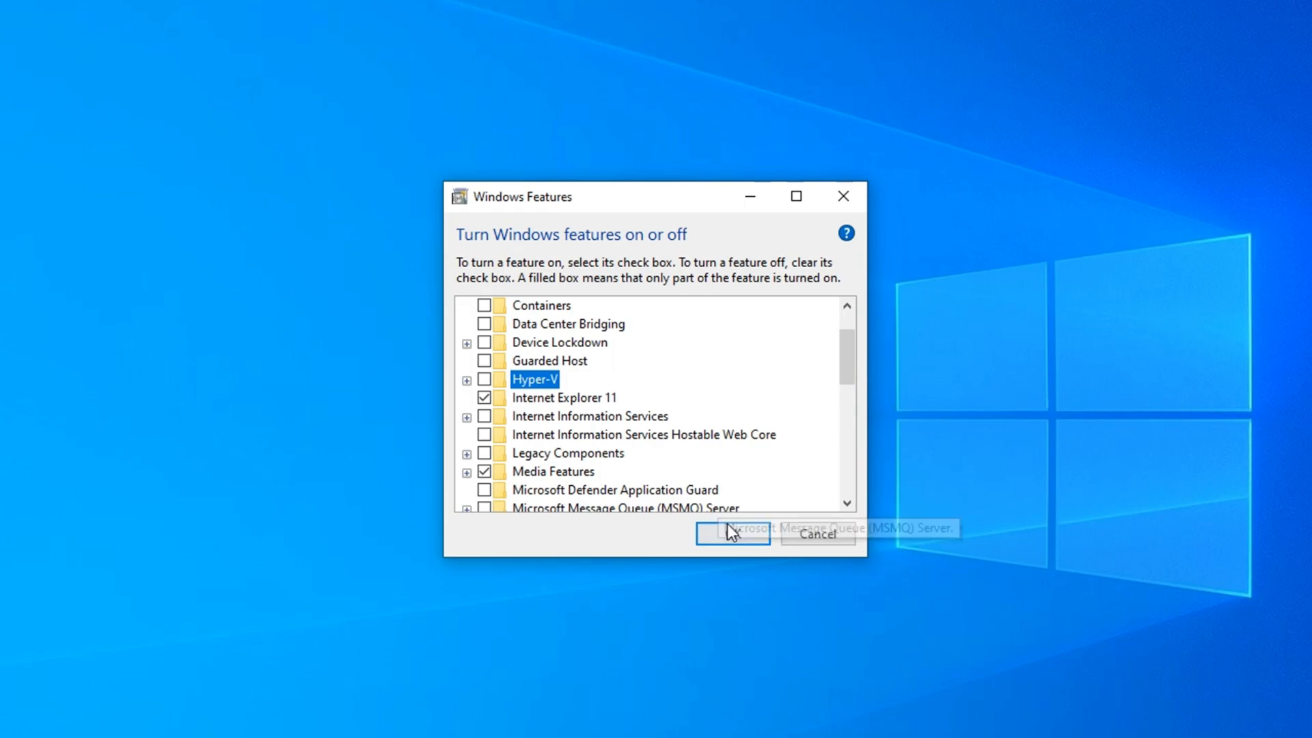
click(732, 532)
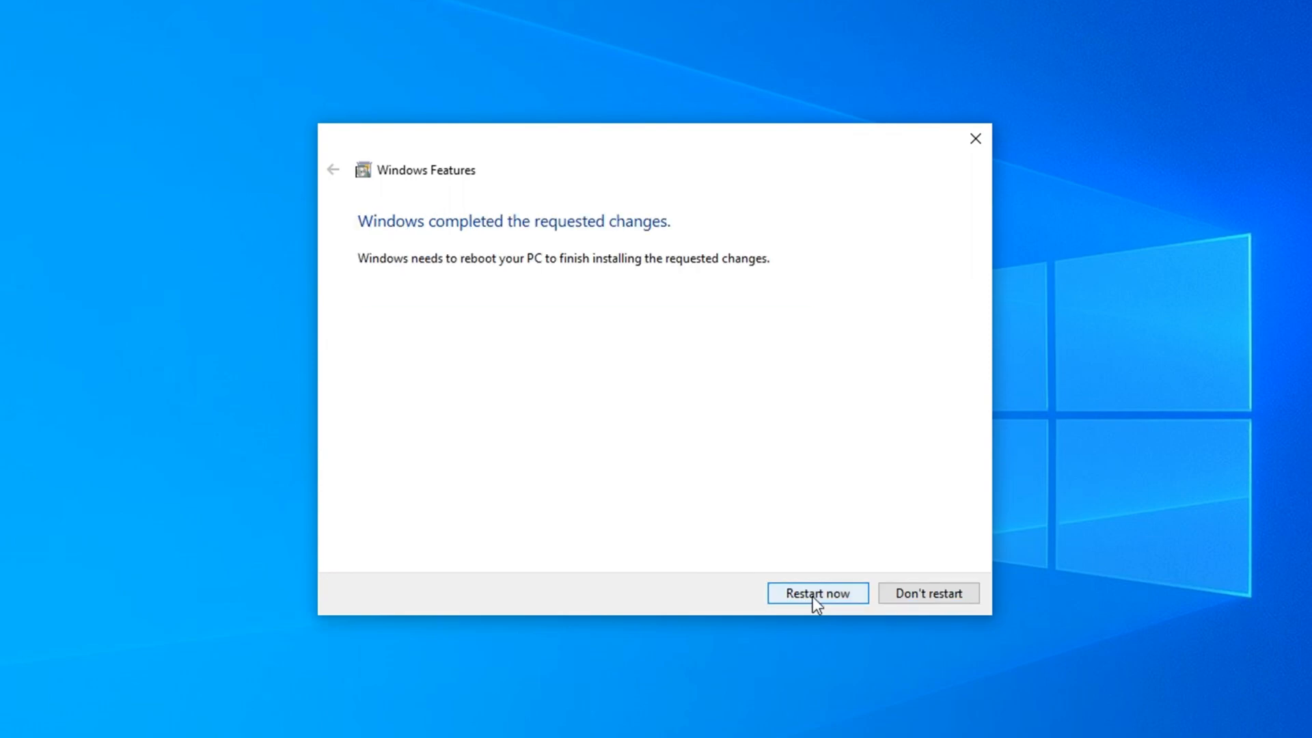
click(817, 593)
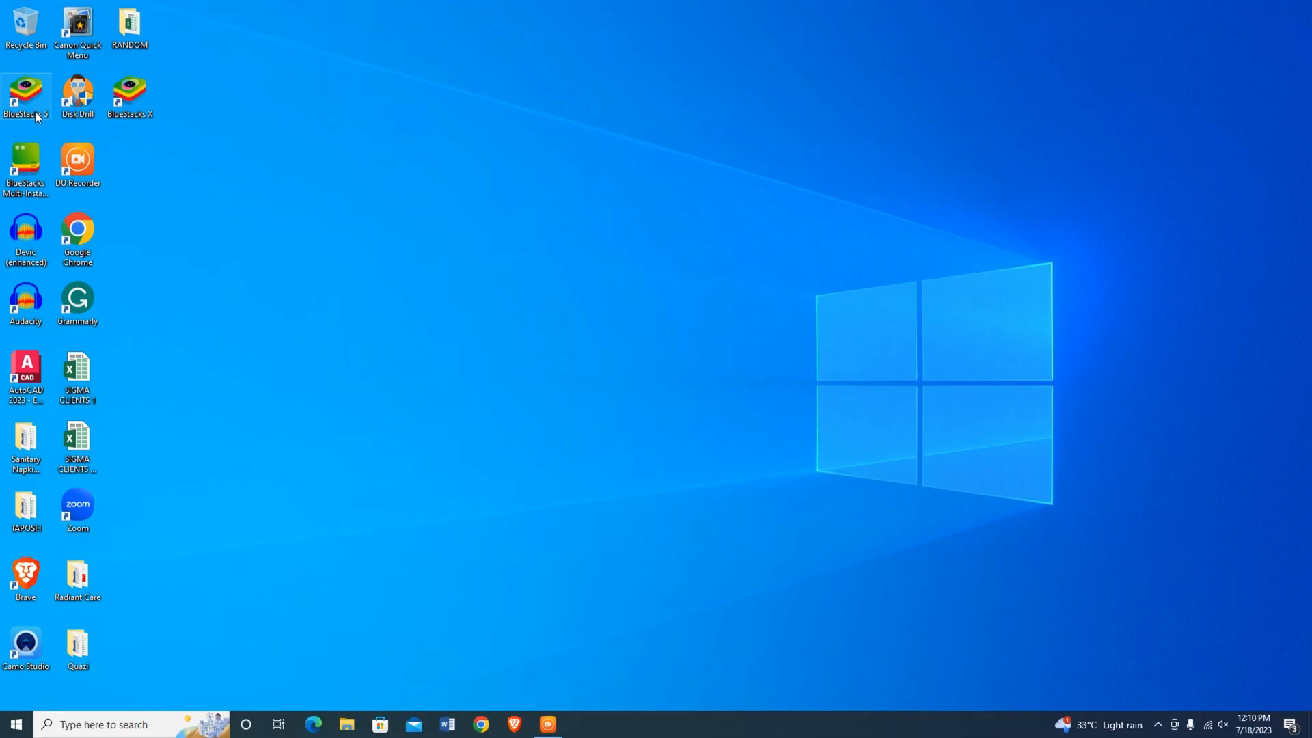
Set the BlueStacks 5 shortcut to run as administrator in its Compatibility properties and apply
right_click(25, 84)
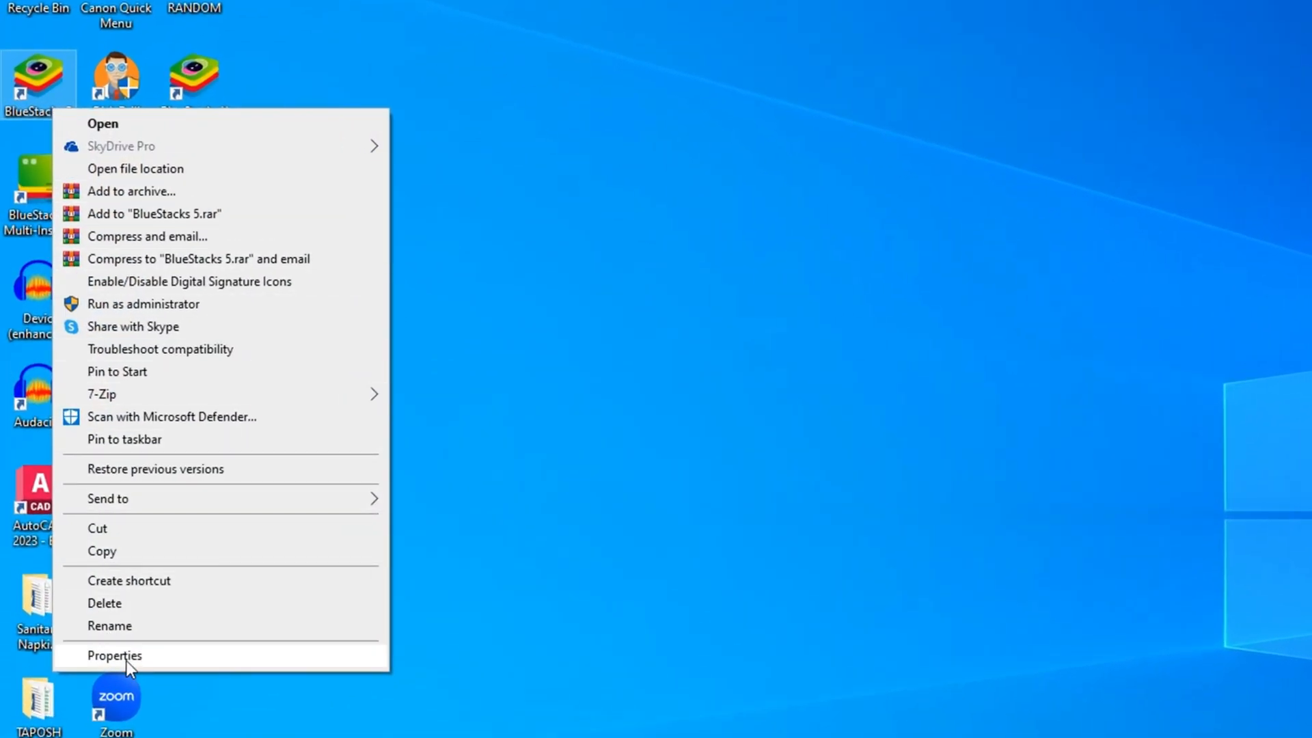
click(116, 656)
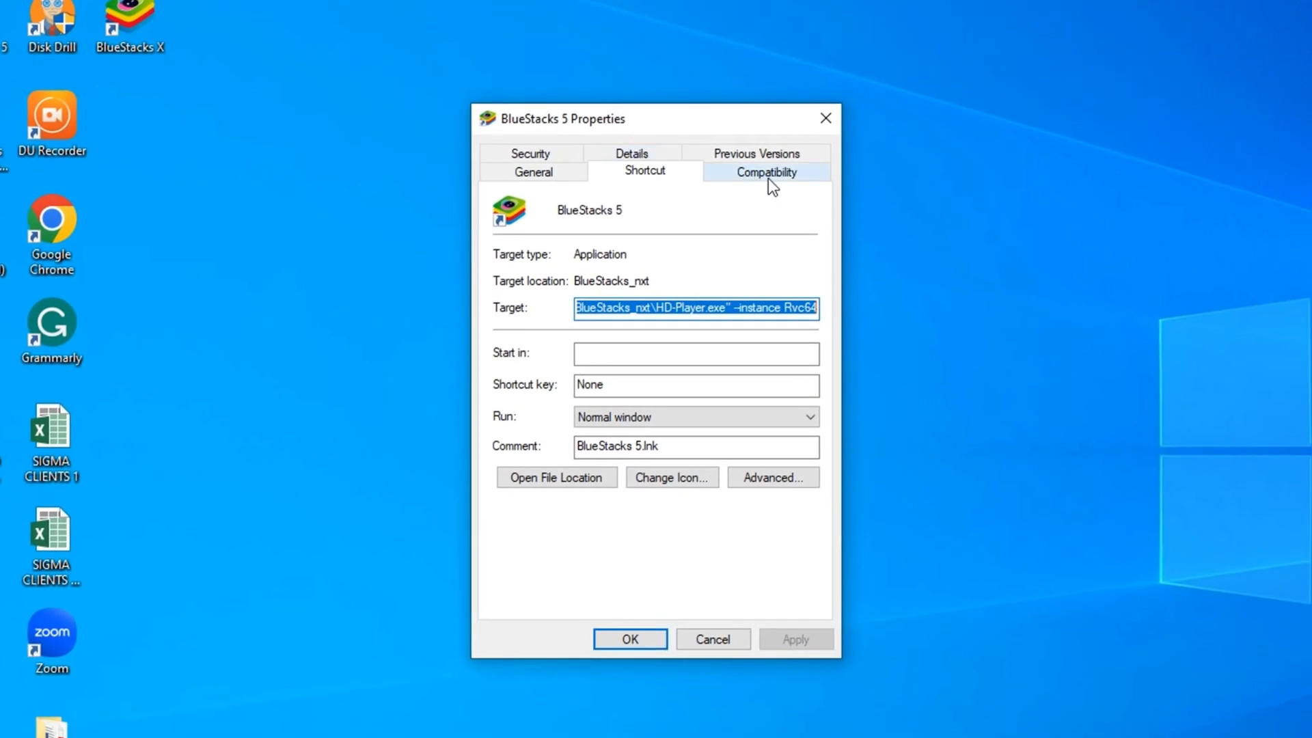
click(765, 172)
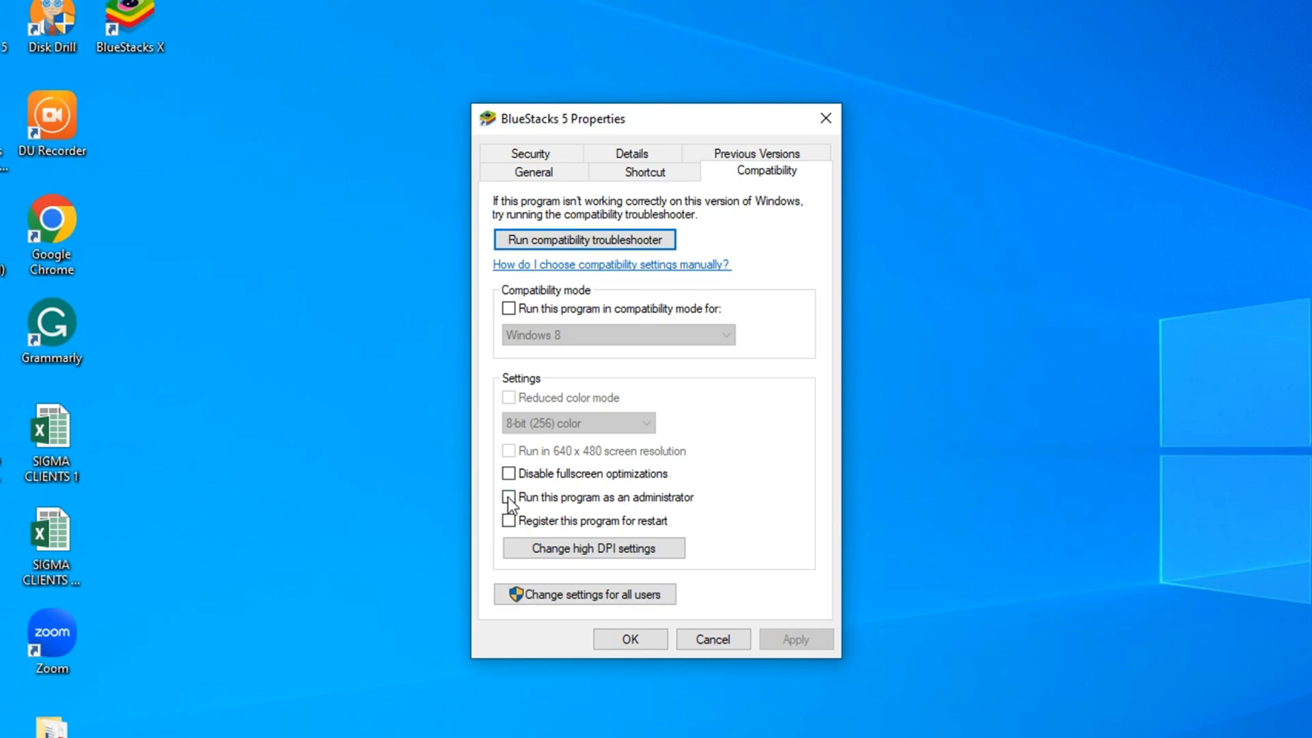
click(508, 498)
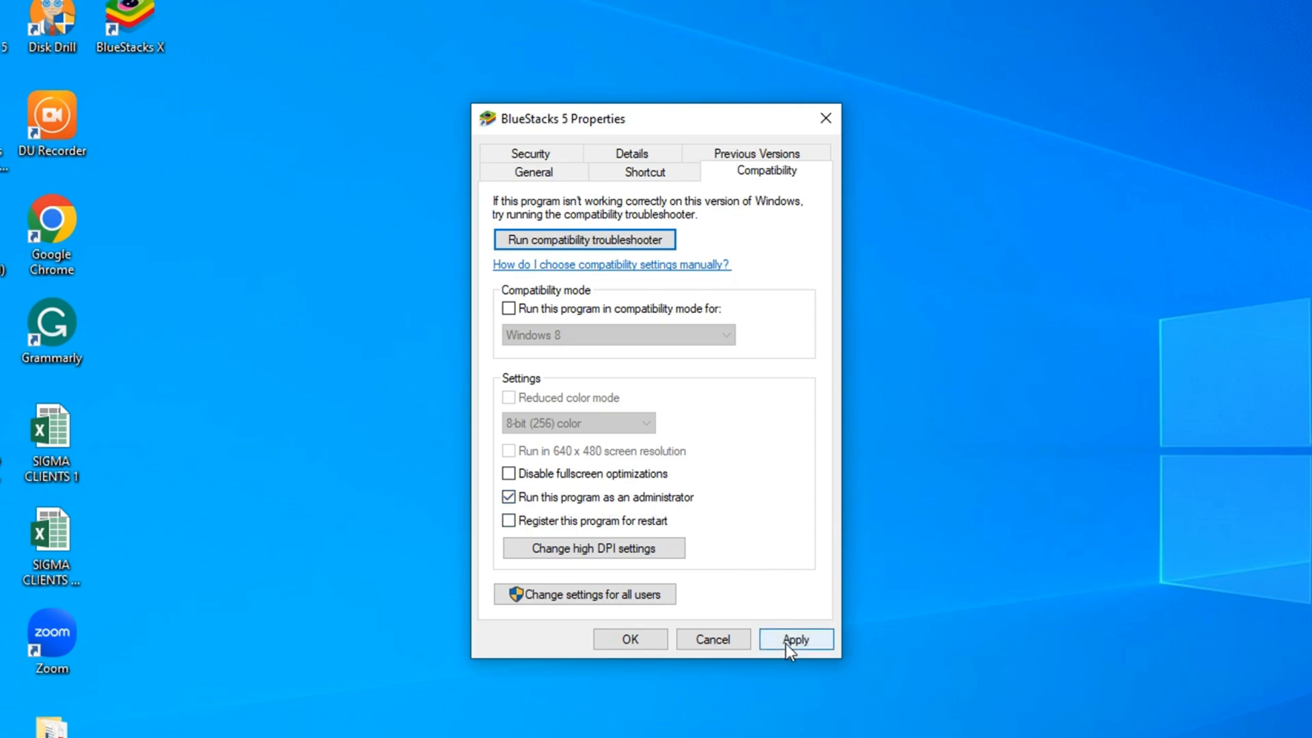
click(795, 639)
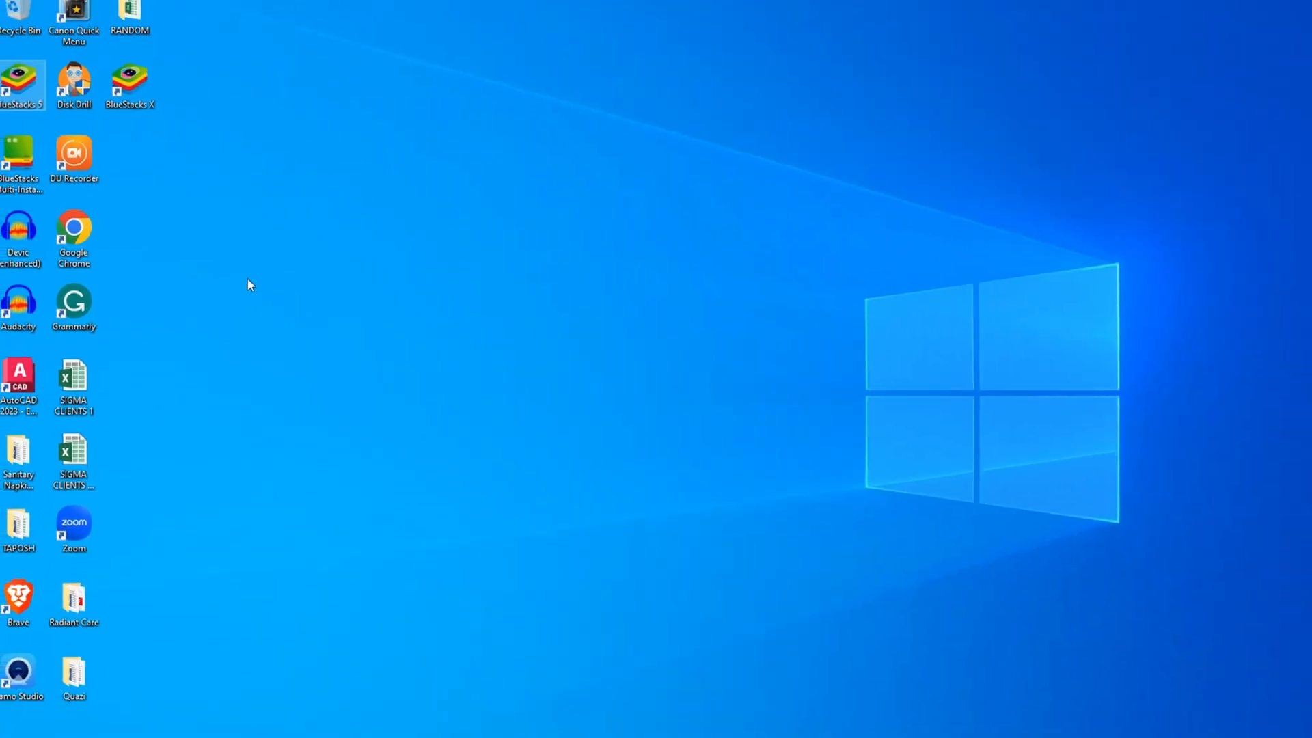
Relaunch BlueStacks 5 and search its home screen for 'free fire'
double_click(21, 75)
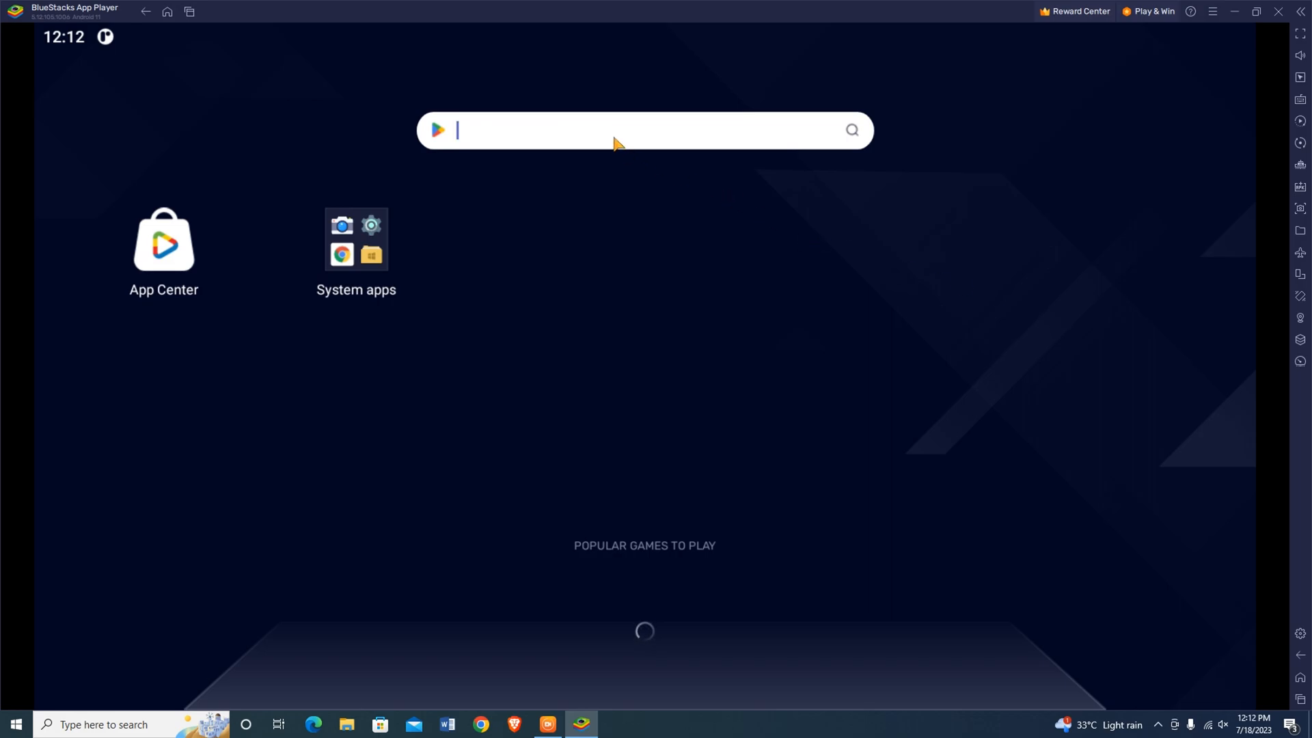
text(free)
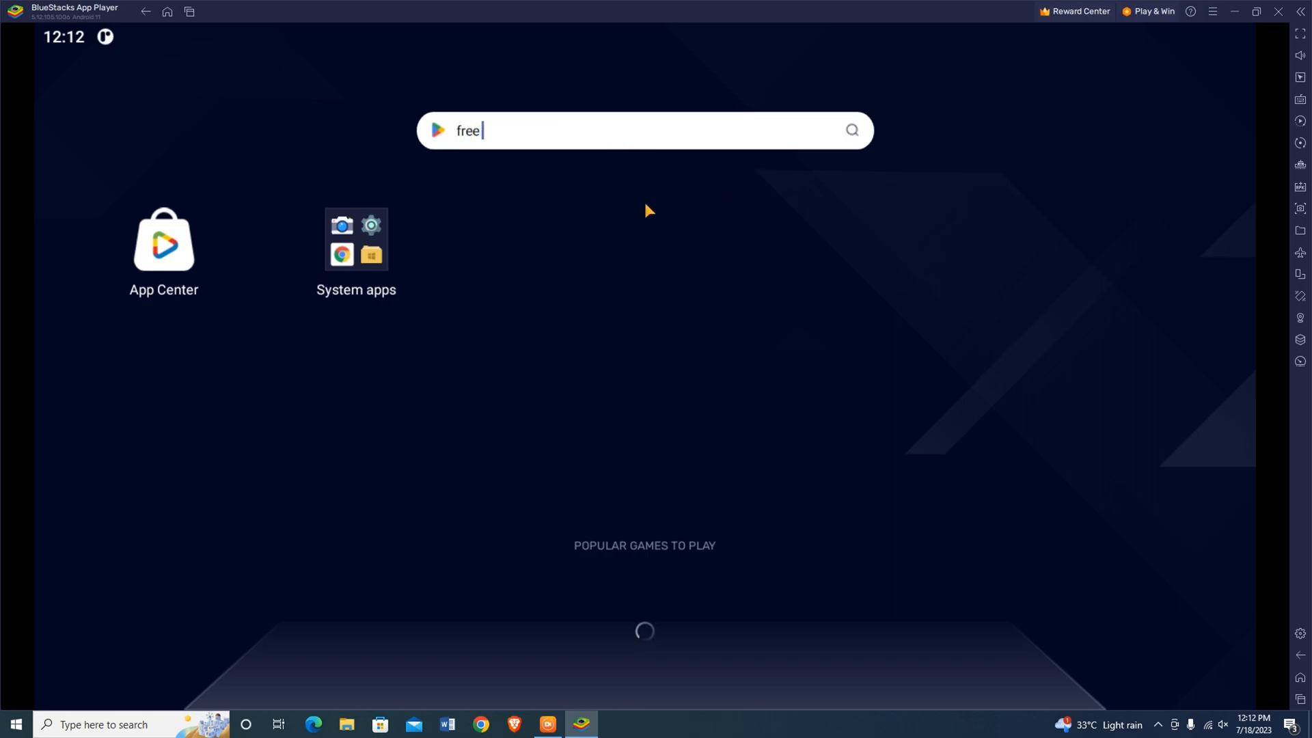
text(fire)
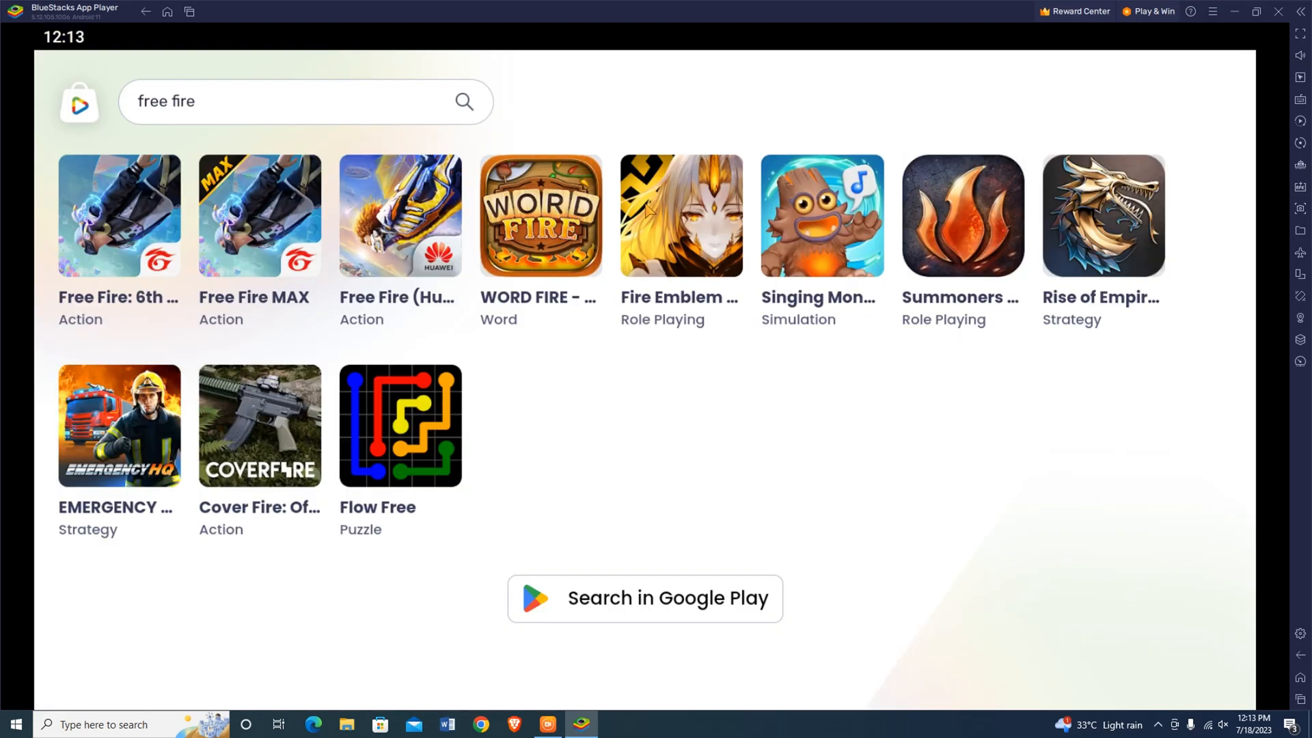
mouse_move(642, 619)
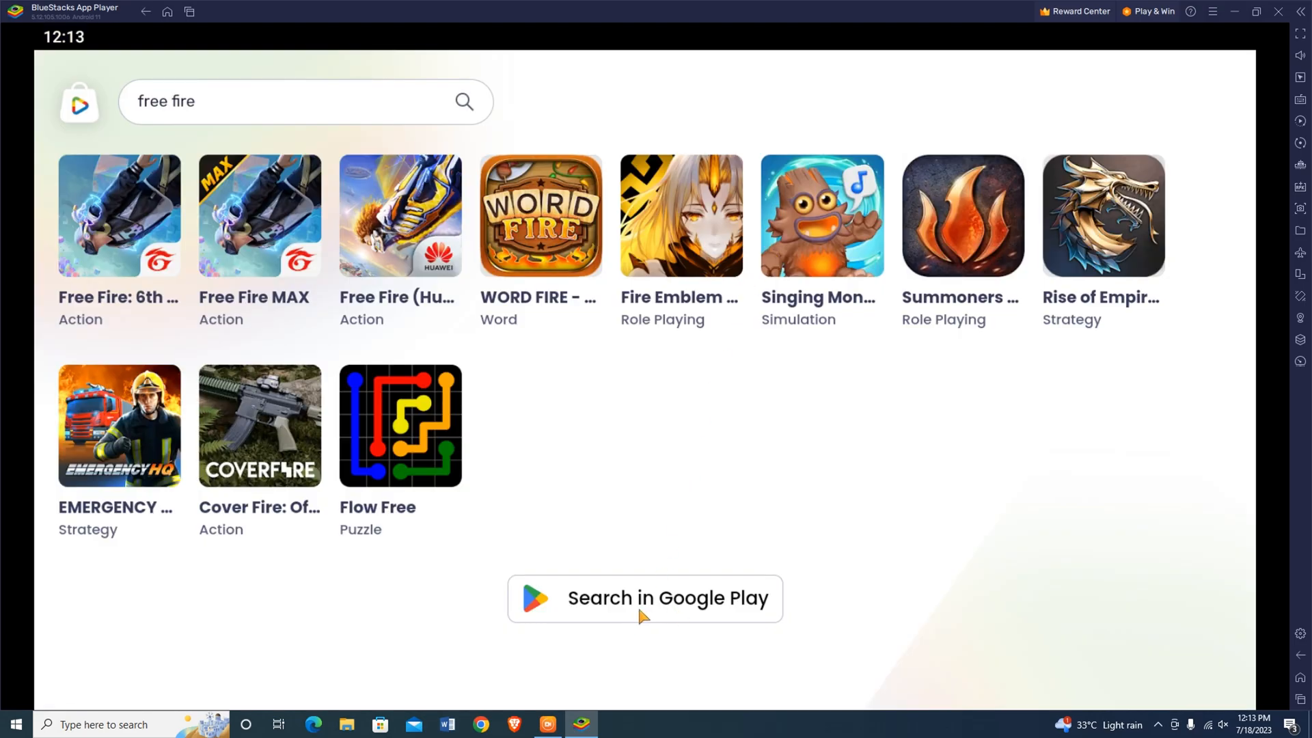
Search Google Play for free fire and begin installing Free Fire: 6th Anniversary
click(645, 598)
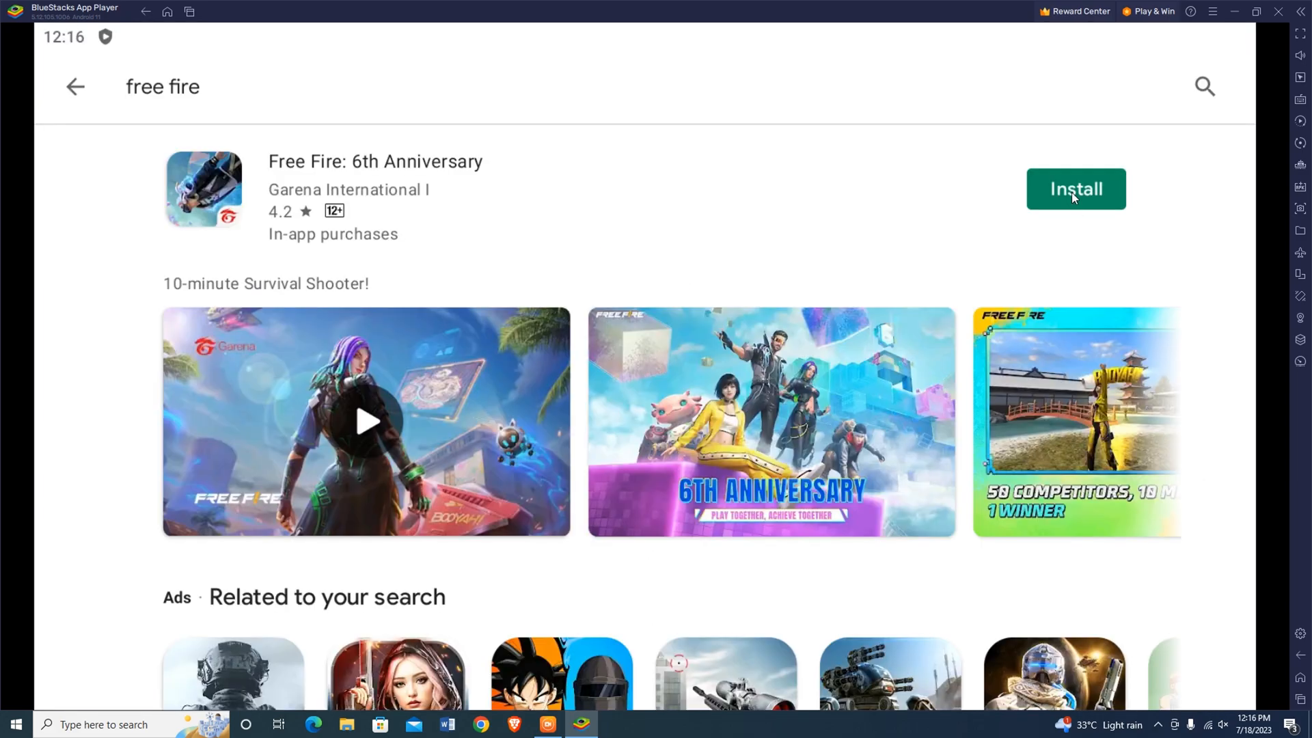
click(1075, 188)
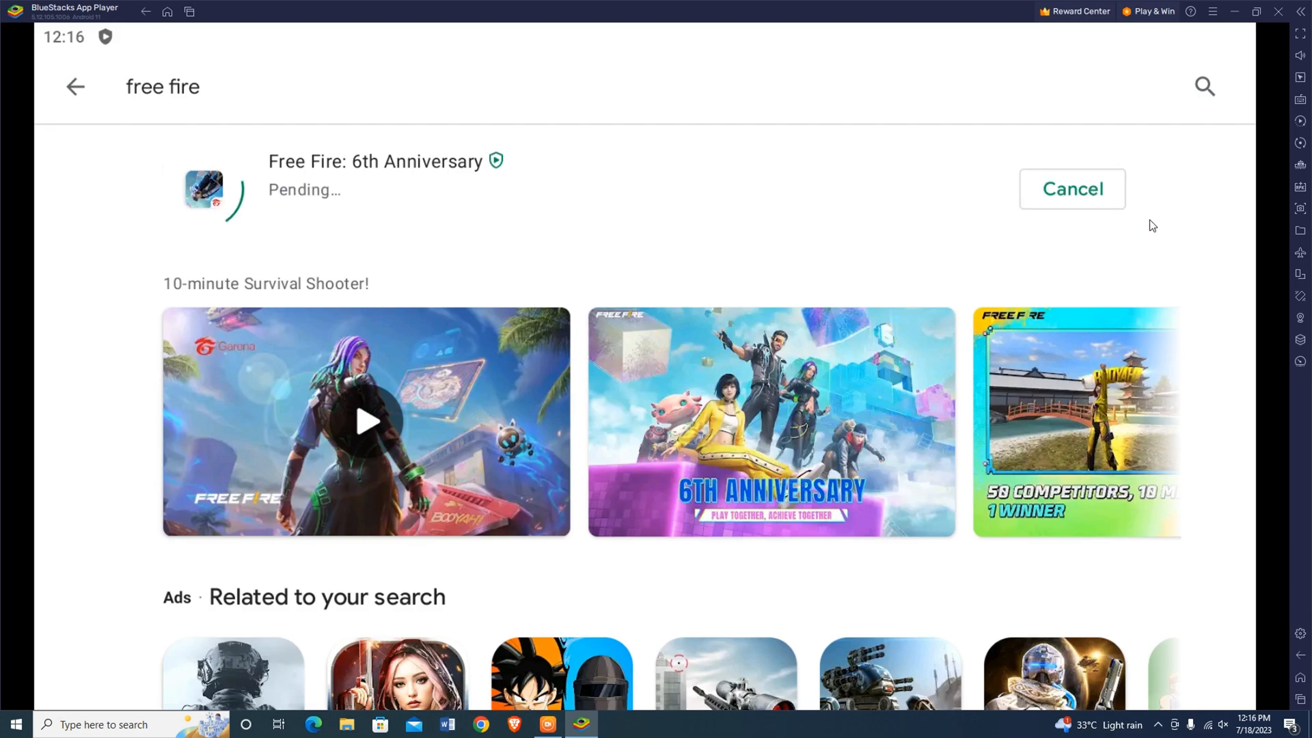